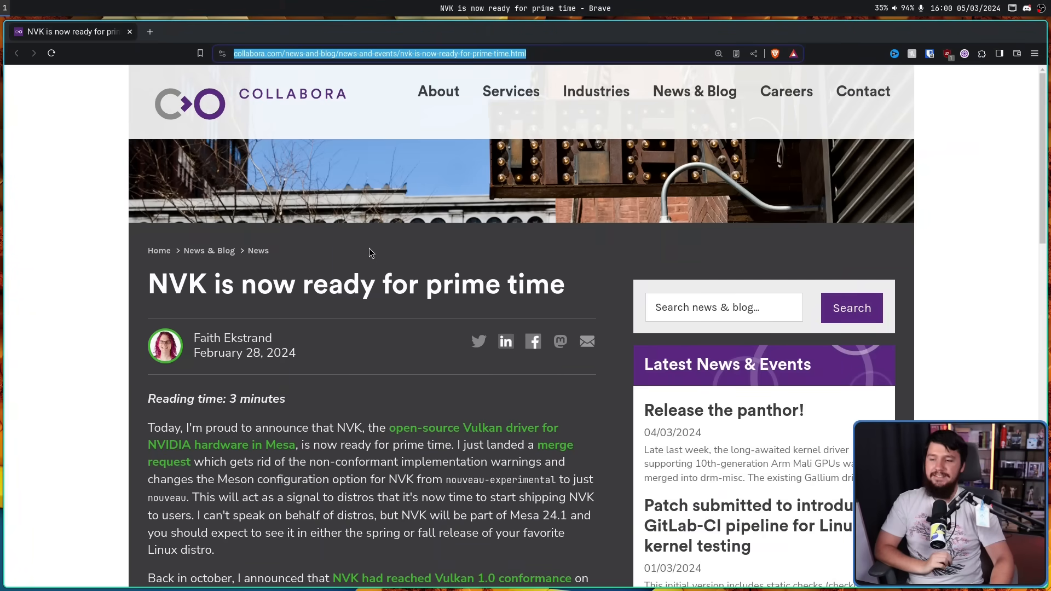
mouse_move(385, 262)
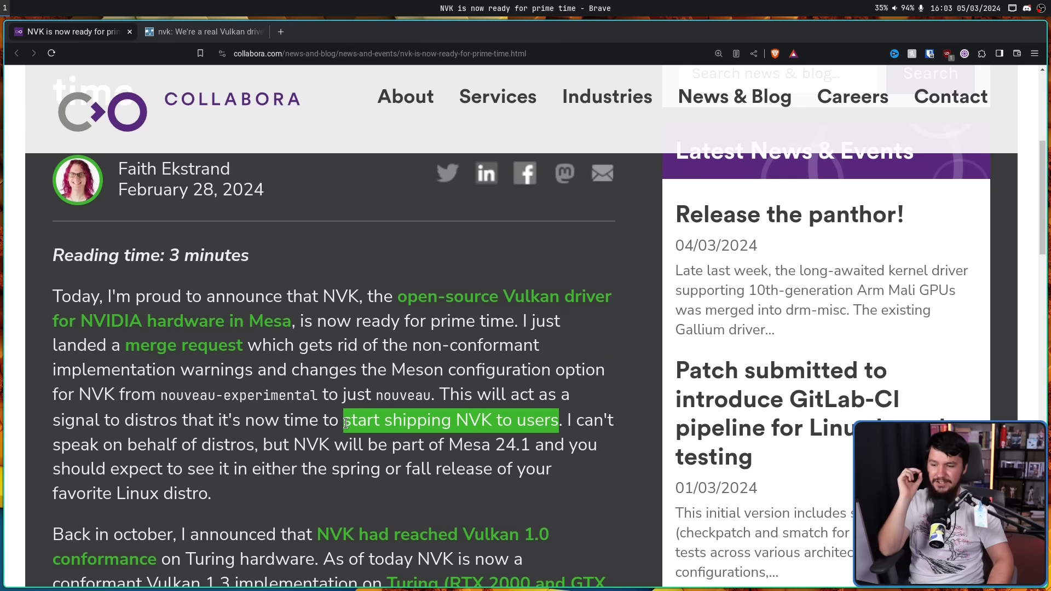
Scroll through the opening of Collabora's NVK-ready announcement.
scroll("down", 3)
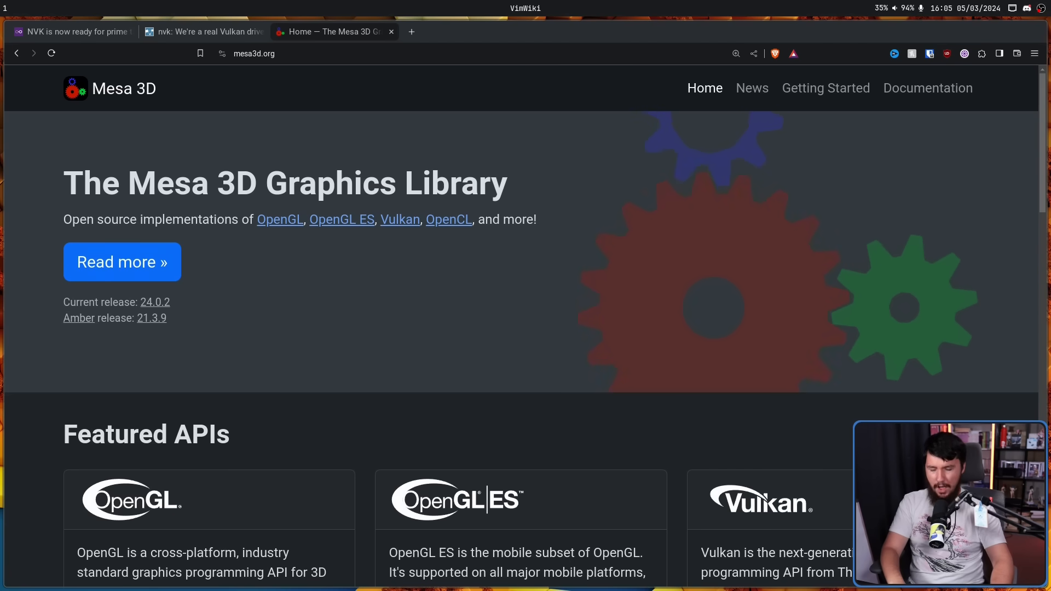
Open Mesa's release calendar in a new tab, review 24.1 dates, then view the NVK merge request.
left_click(155, 301)
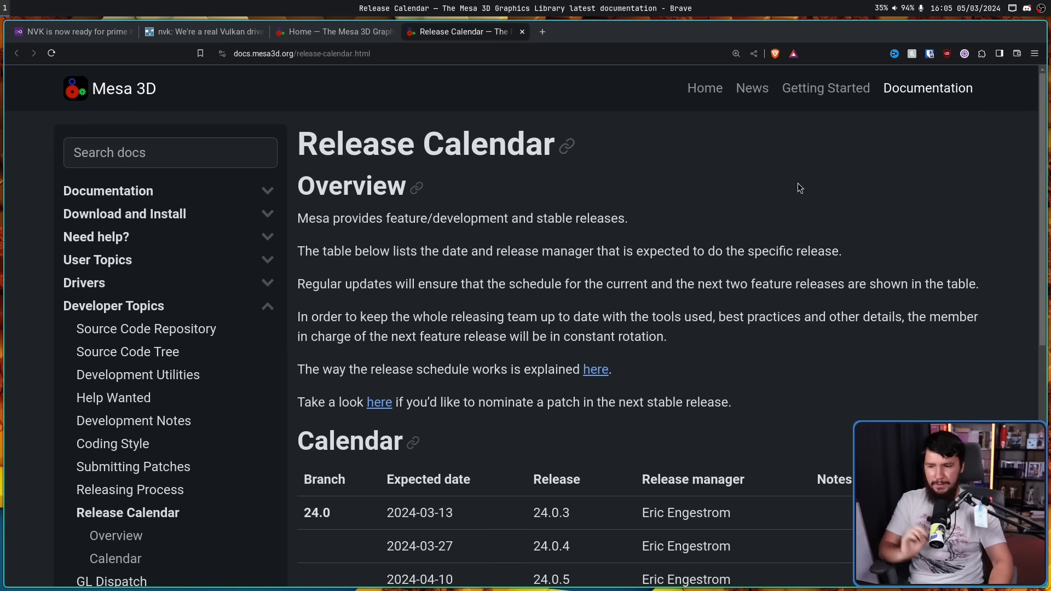
mouse_move(746, 191)
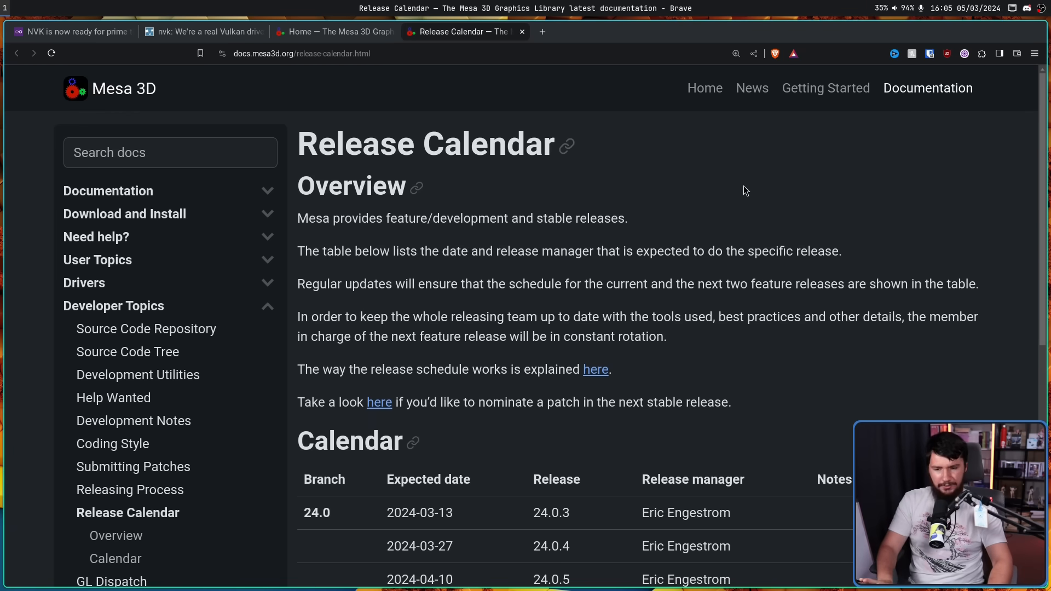
scroll("down", 3)
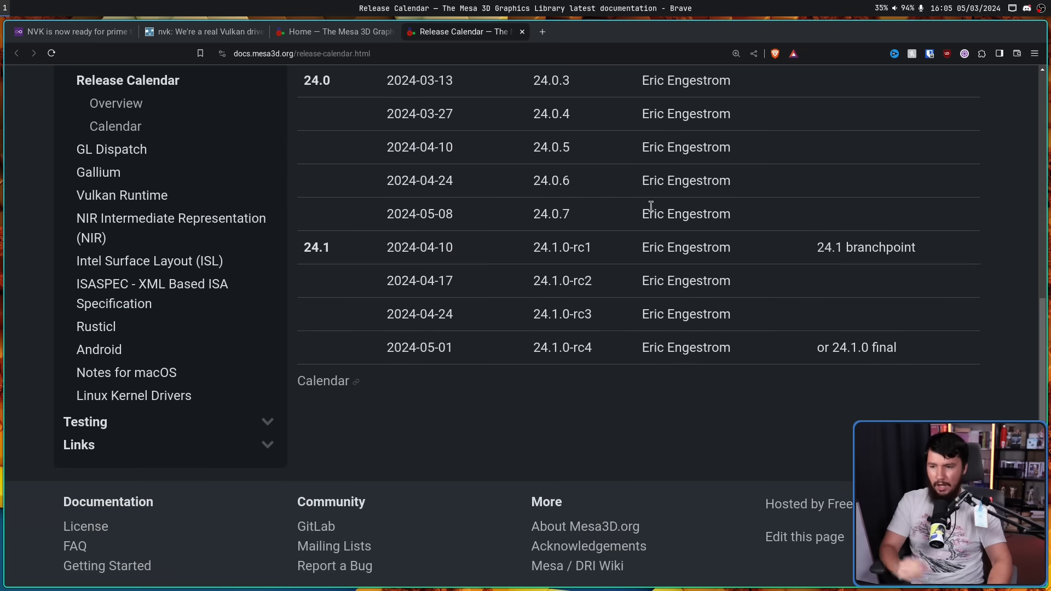
mouse_move(442, 235)
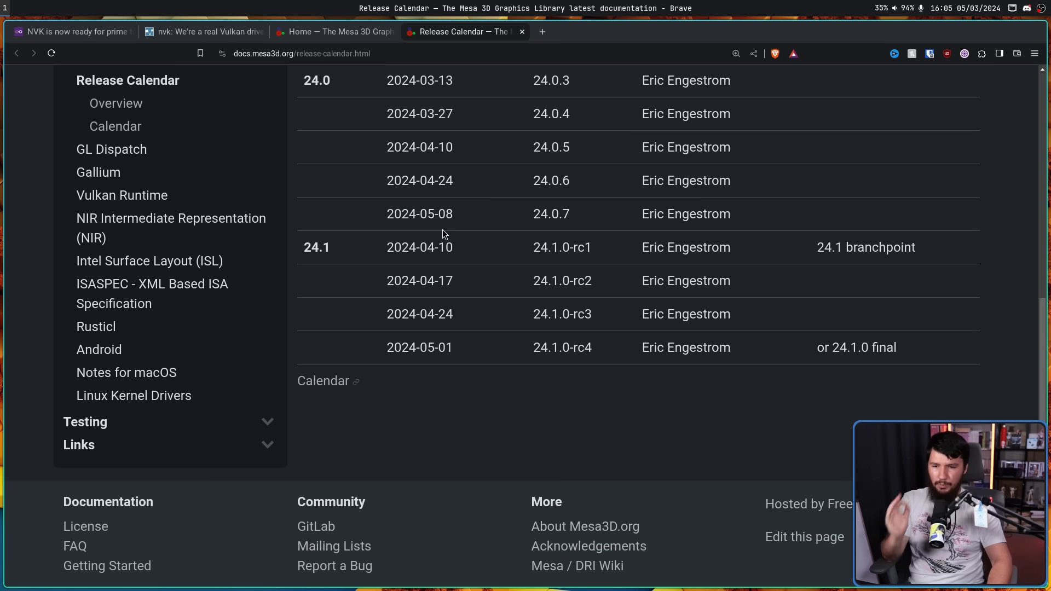
mouse_move(937, 250)
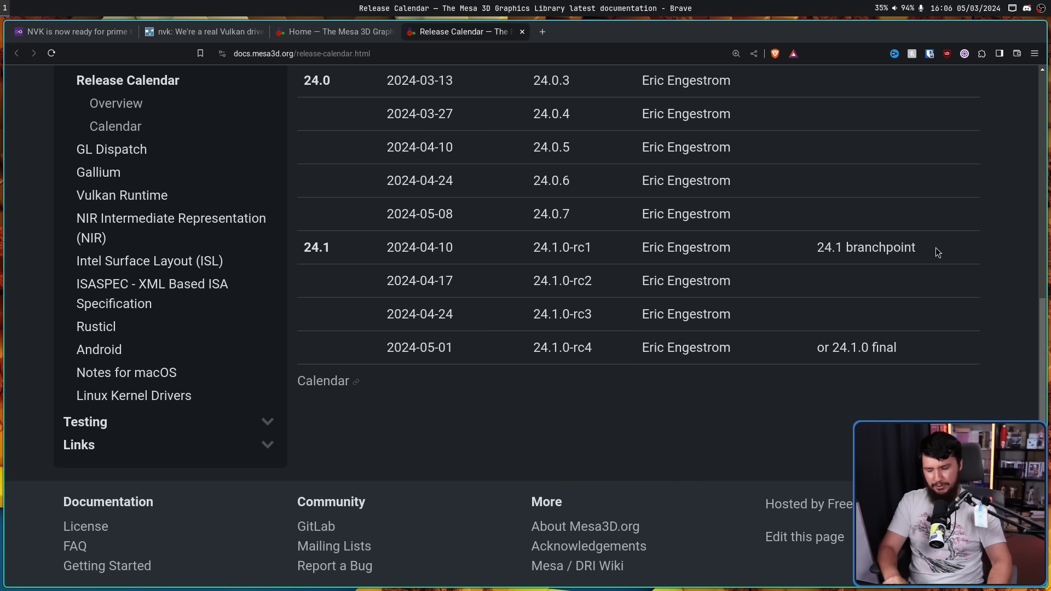
left_click(200, 31)
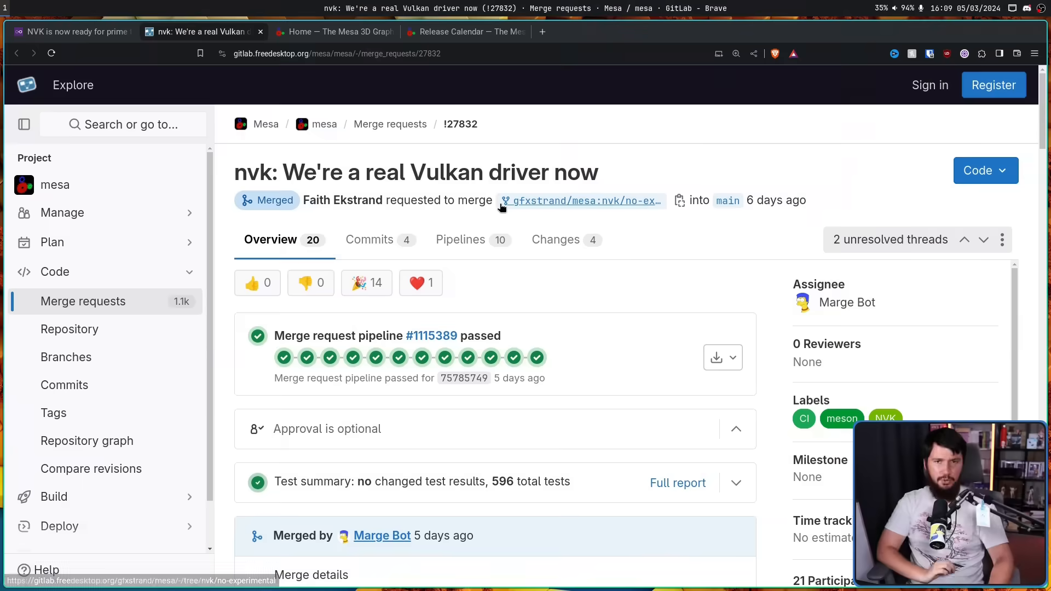
mouse_move(511, 84)
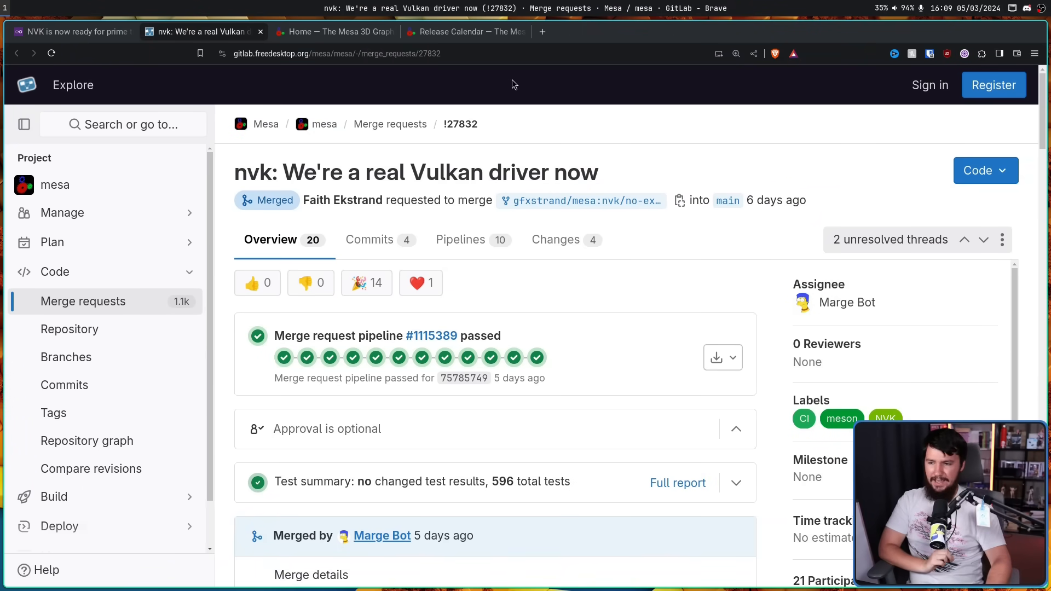
mouse_move(617, 132)
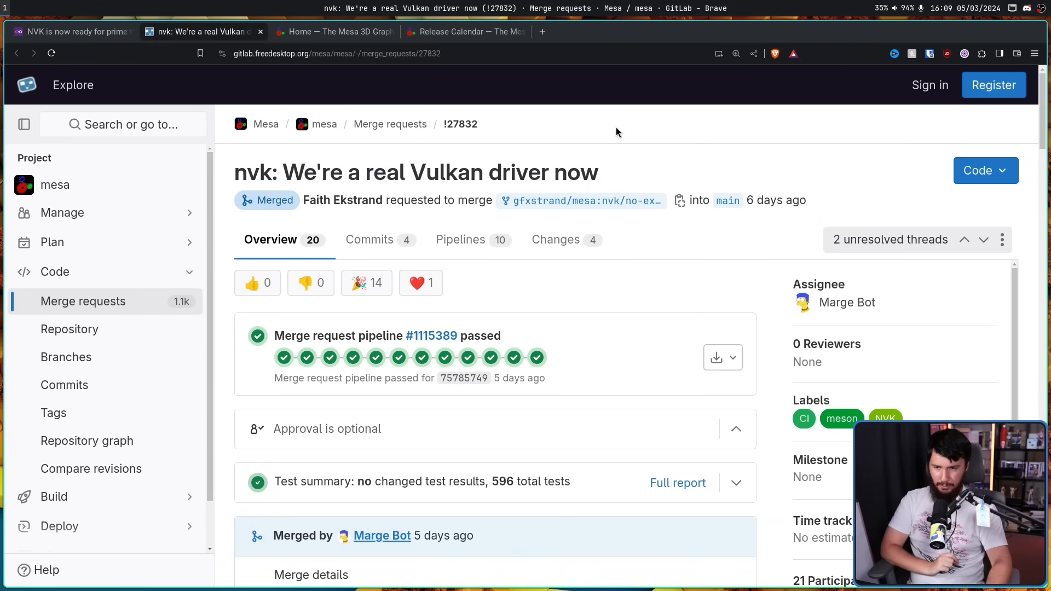
scroll("down", 3)
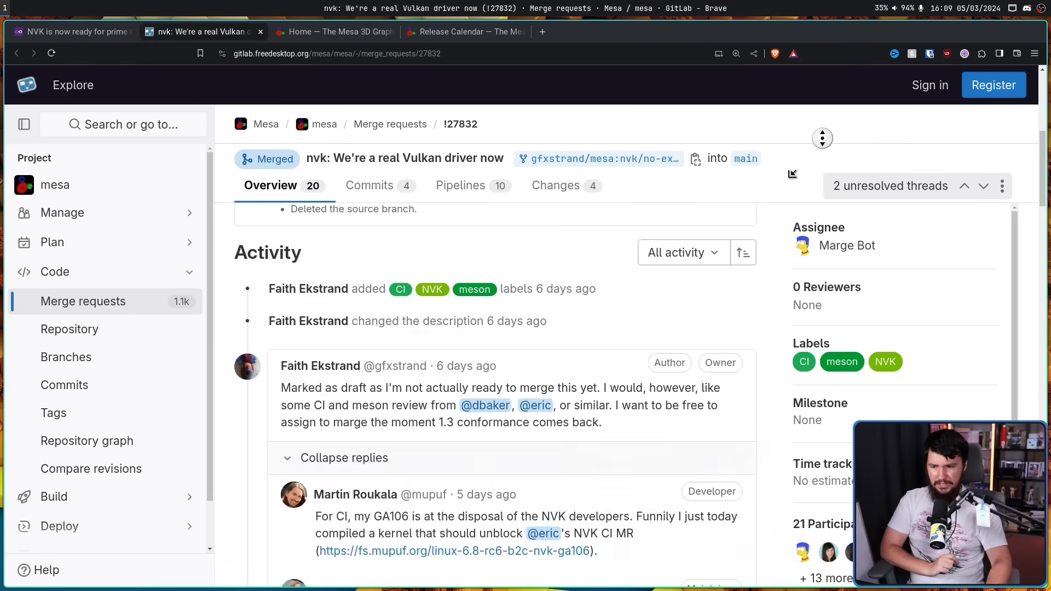
scroll("down", 3)
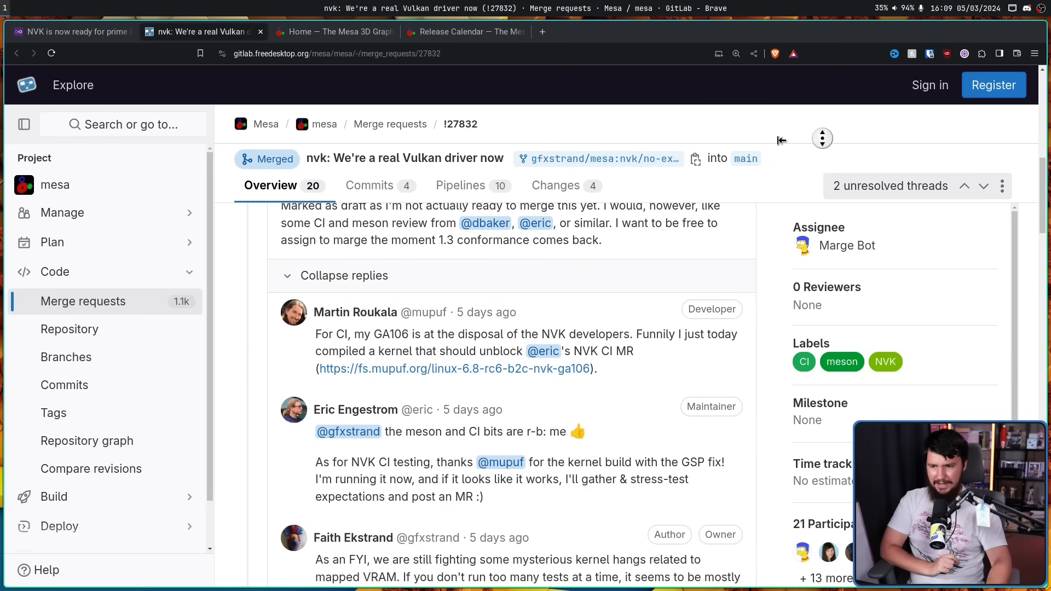
scroll("up", 3)
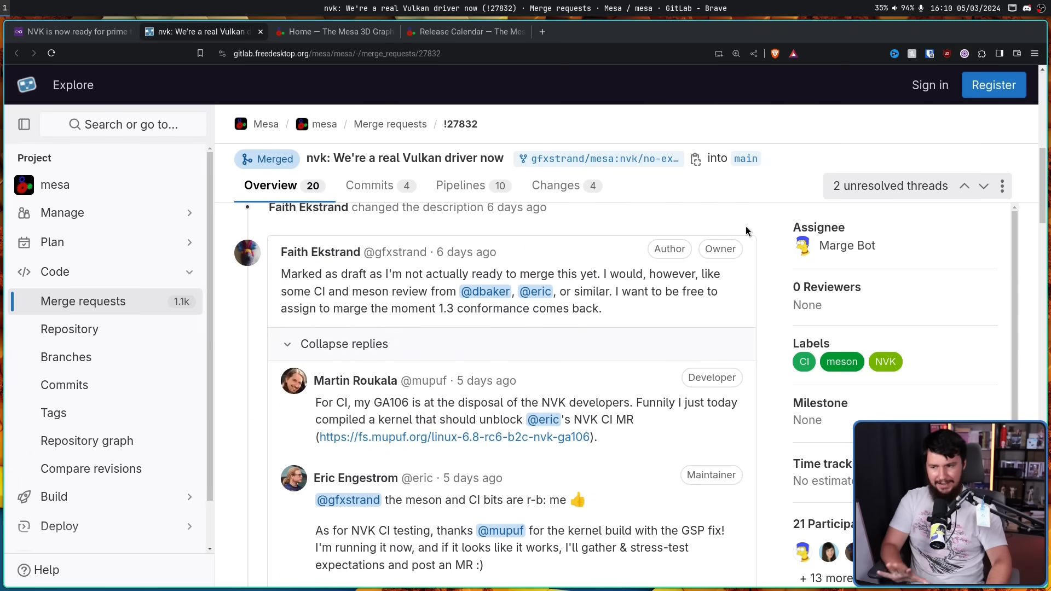
mouse_move(740, 236)
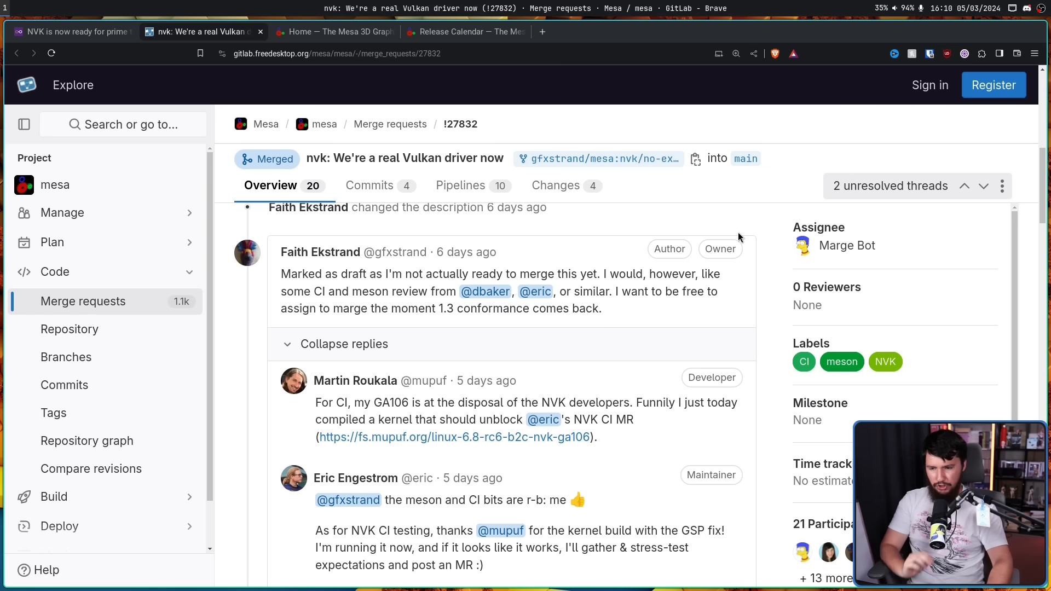
scroll("down", 3)
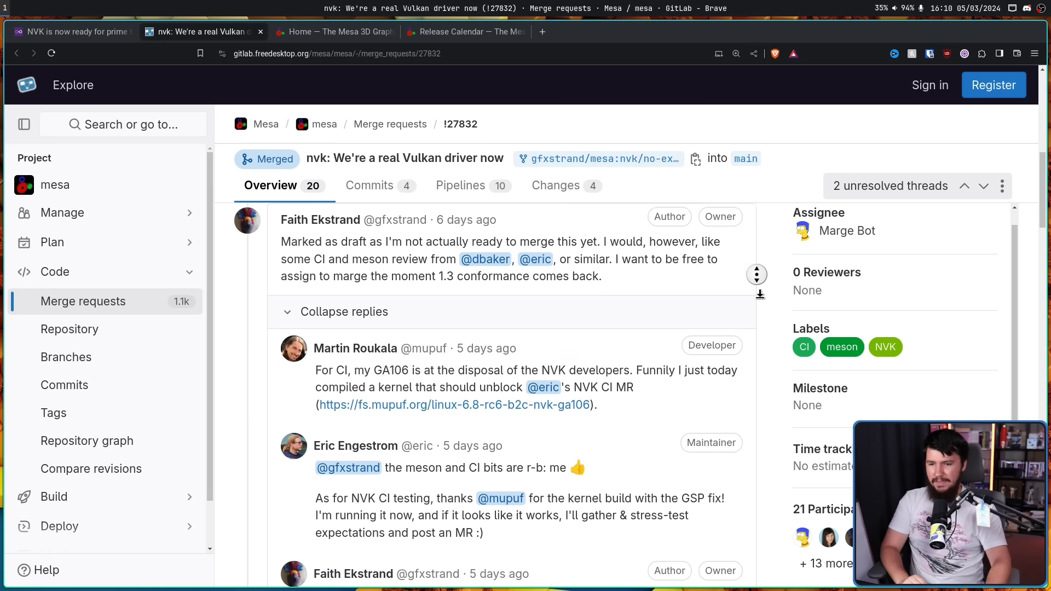
scroll("down", 3)
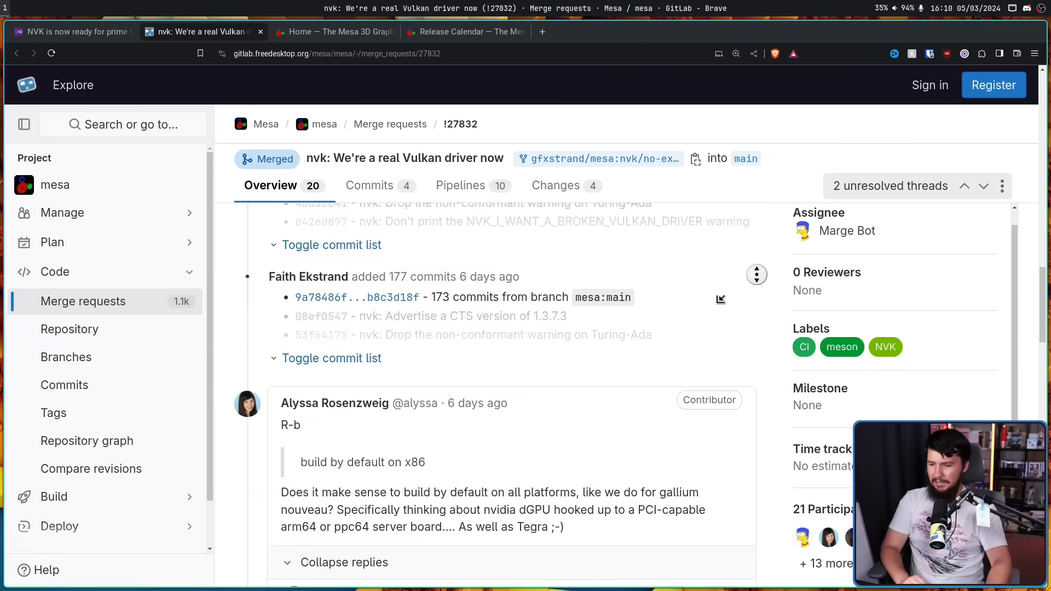
scroll("down", 3)
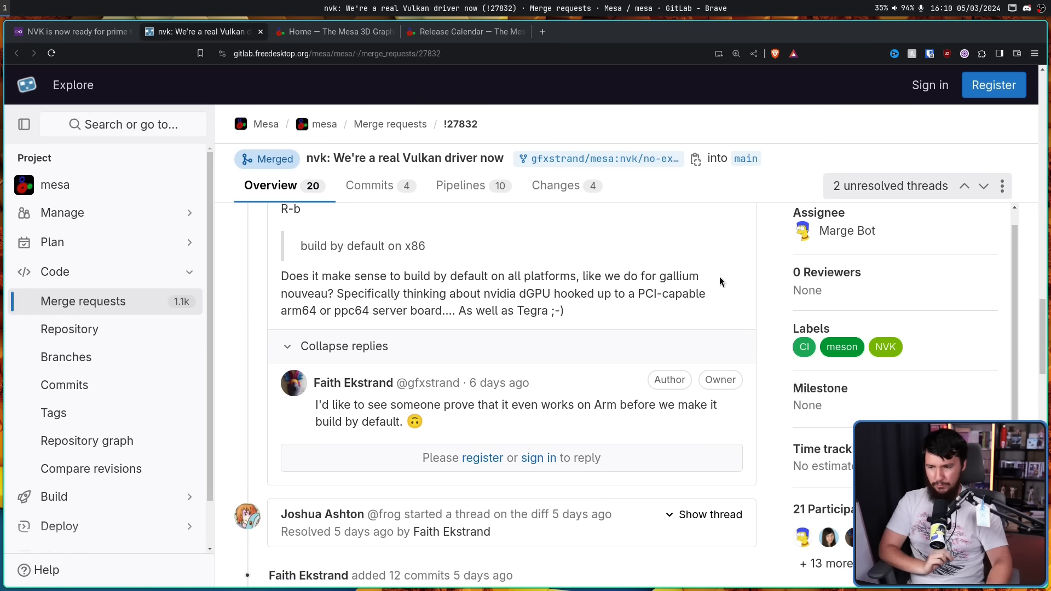
mouse_move(724, 285)
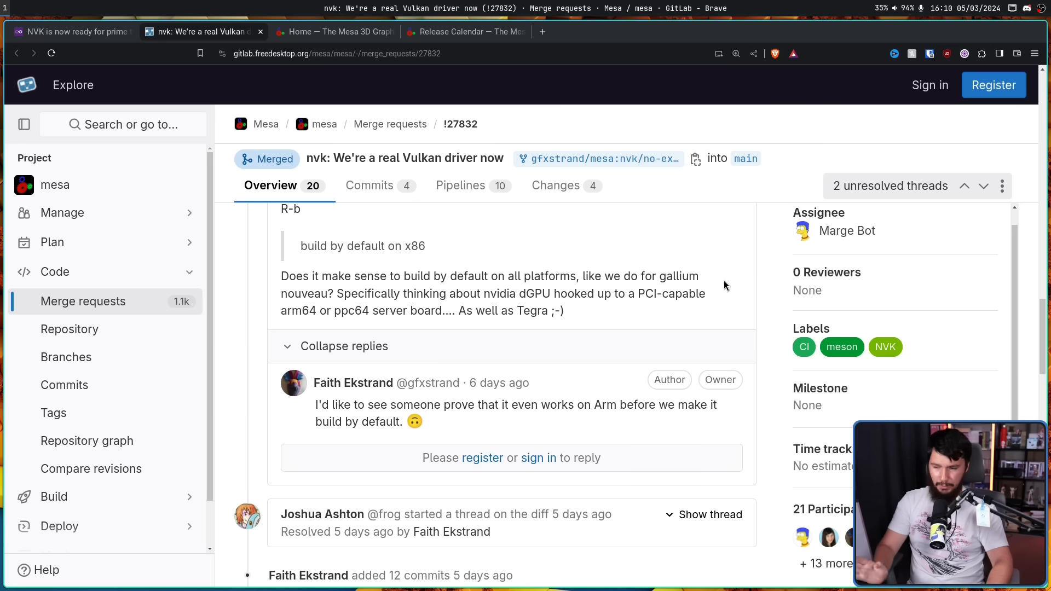
mouse_move(730, 281)
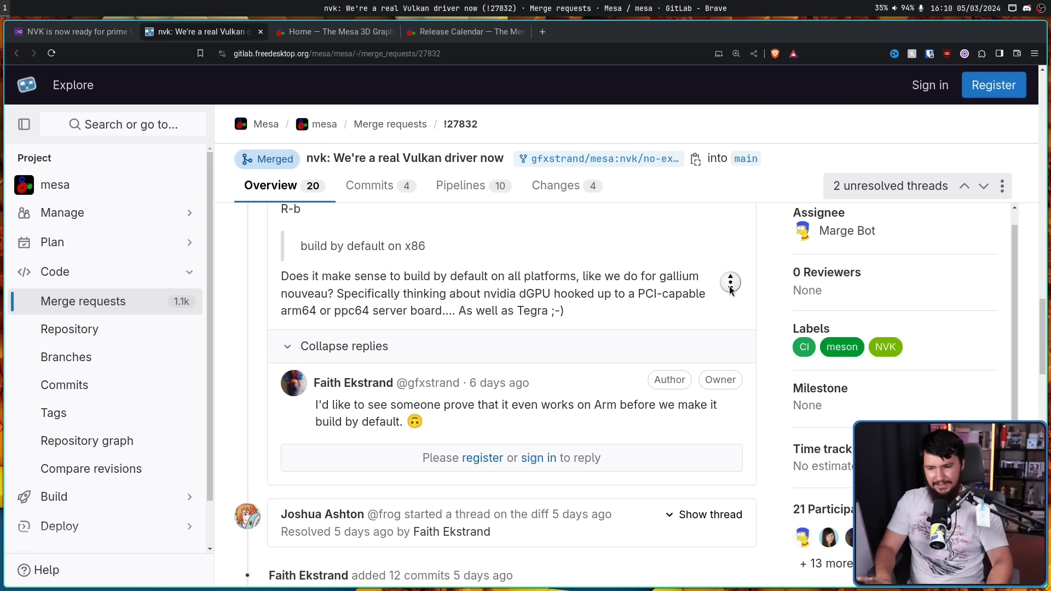
scroll("down", 3)
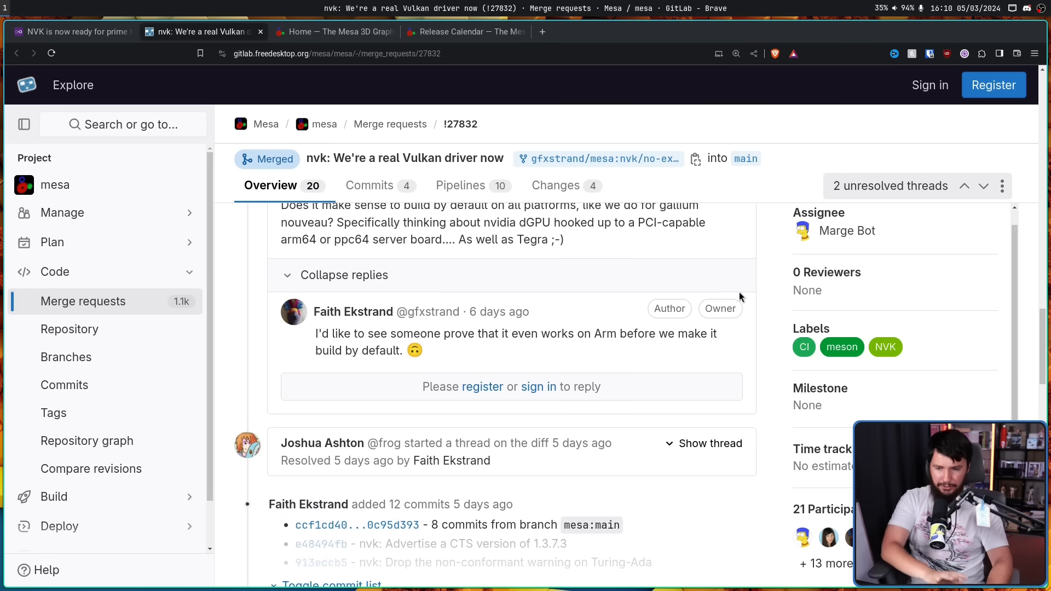
mouse_move(766, 280)
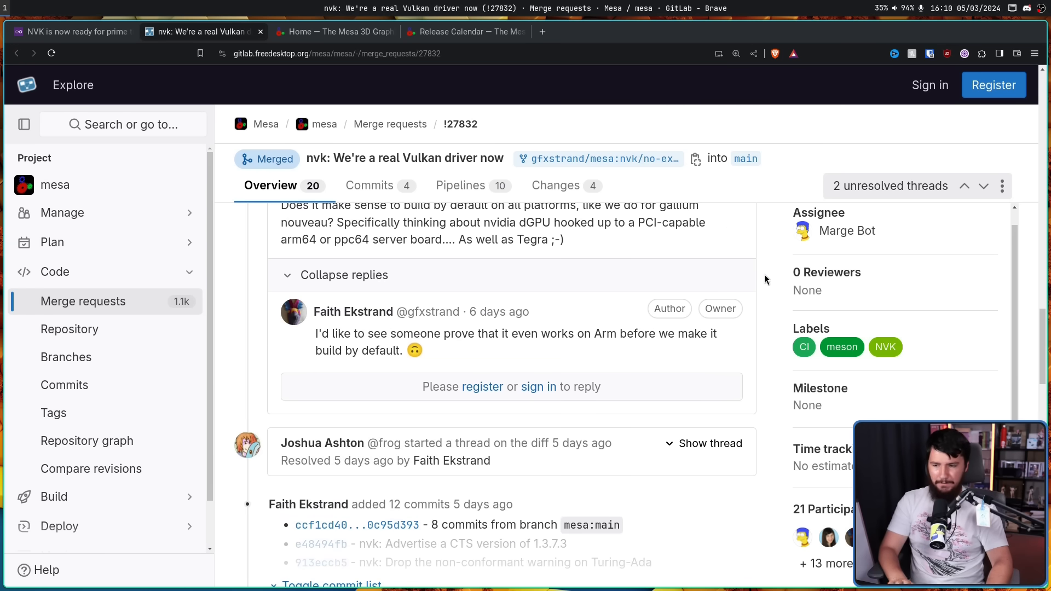
mouse_move(776, 291)
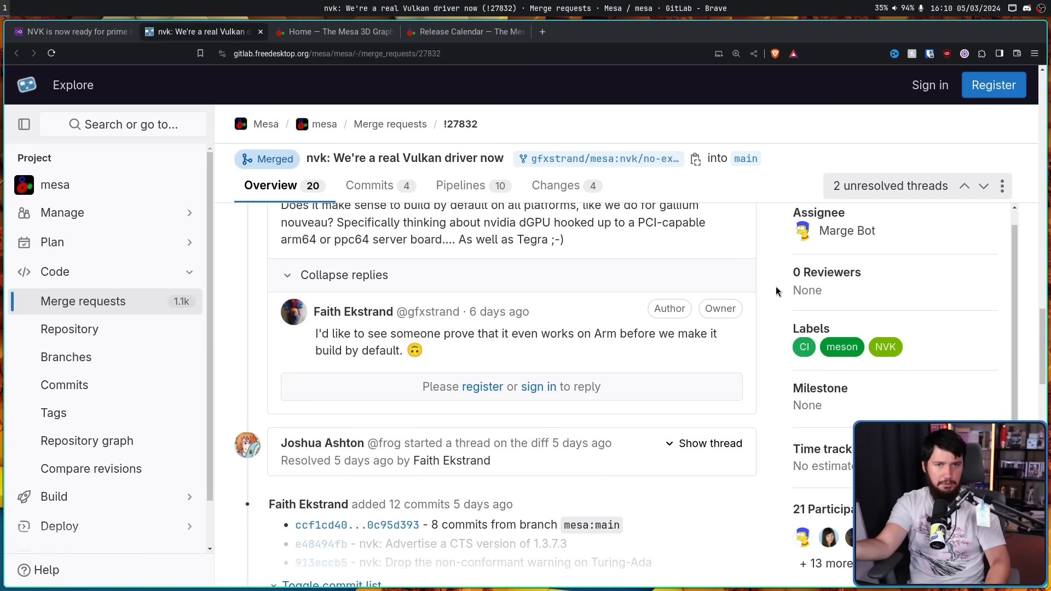
Return to the NVK article, clear highlighted text, and scroll to the DXVK and Zink paragraphs.
left_click(67, 32)
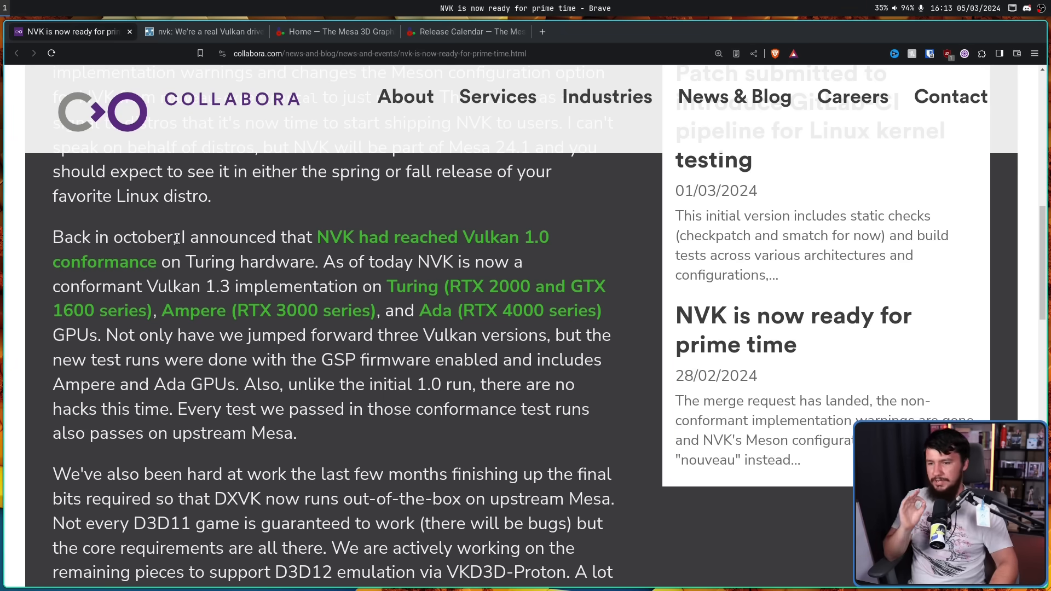
mouse_move(324, 233)
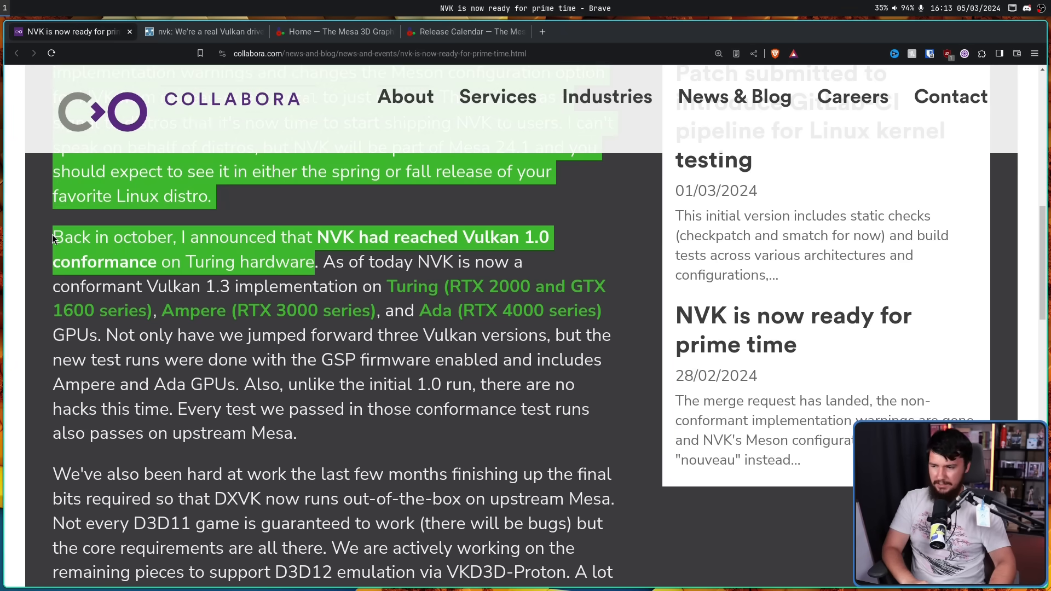
left_click(448, 257)
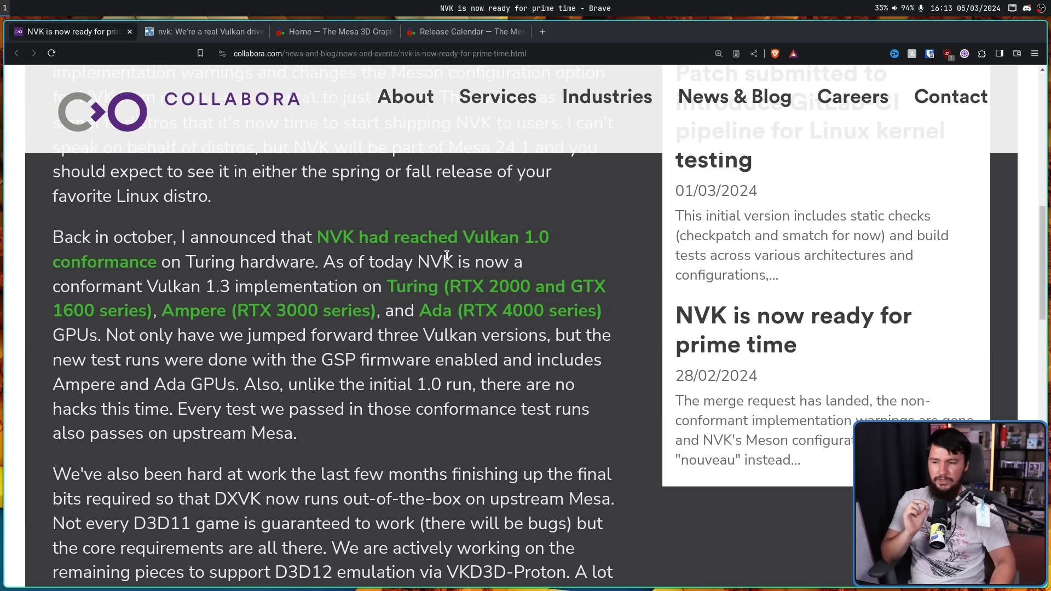
mouse_move(385, 267)
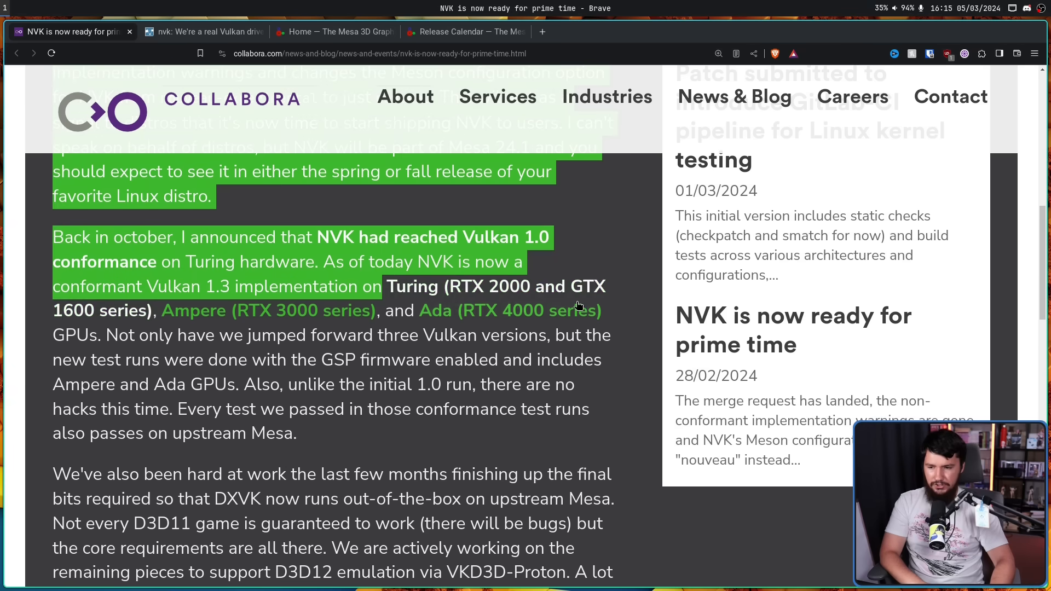
left_click(319, 286)
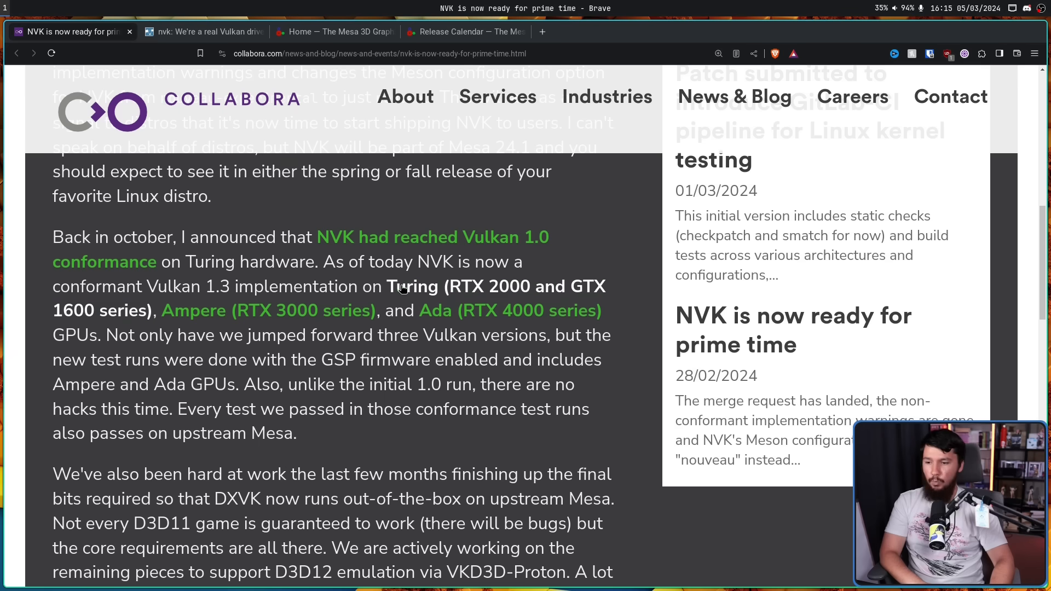
mouse_move(460, 287)
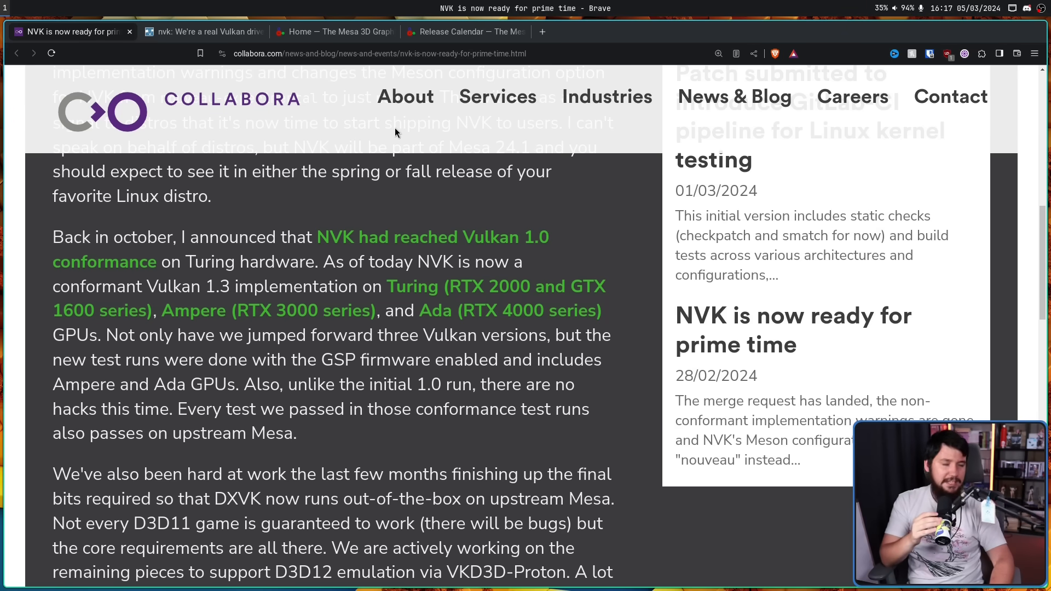
mouse_move(396, 128)
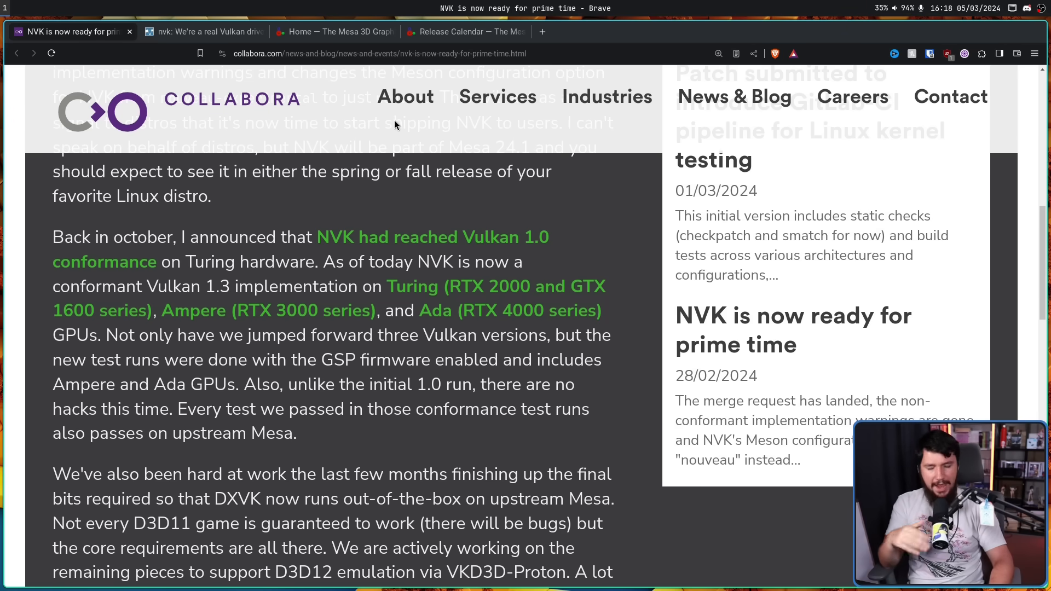
mouse_move(405, 96)
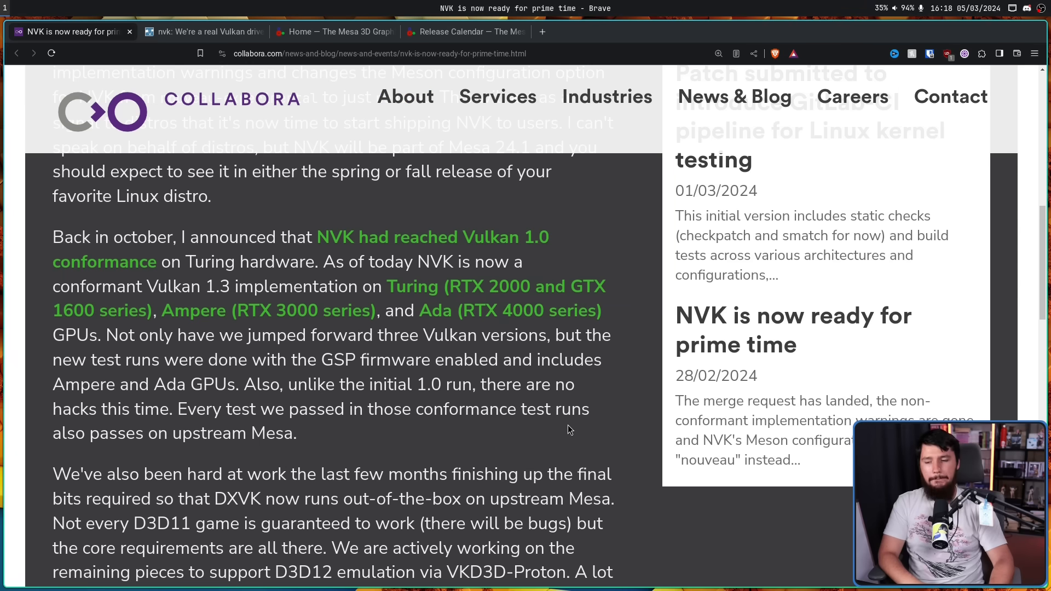
mouse_move(569, 405)
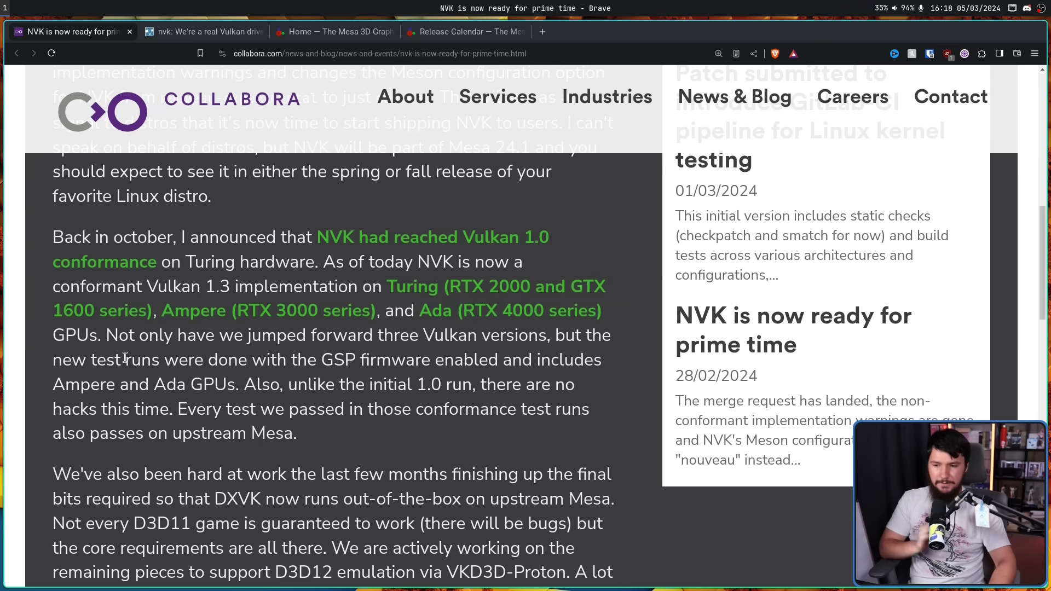
mouse_move(164, 310)
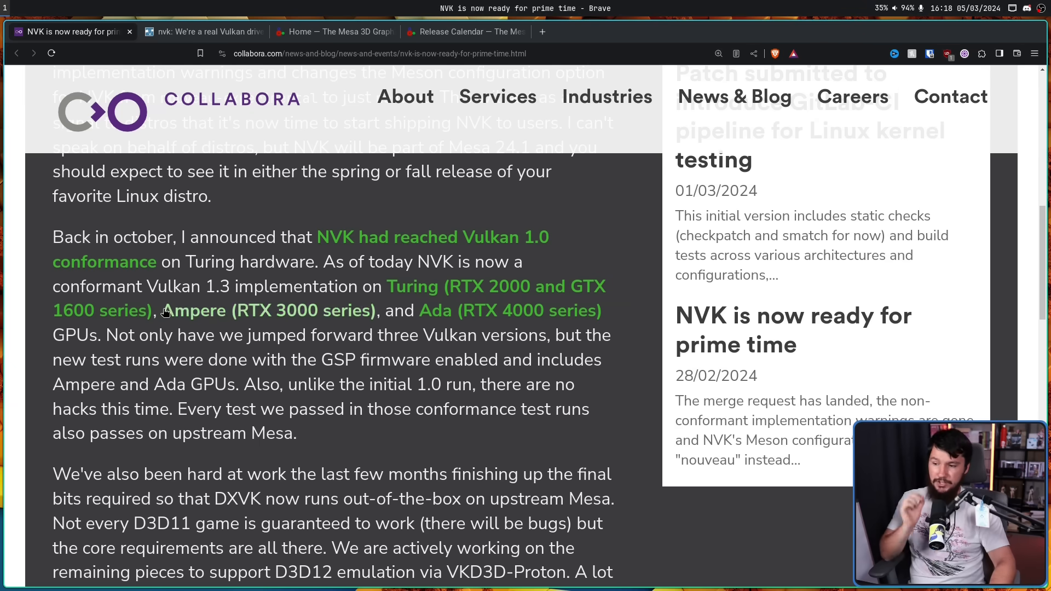
mouse_move(476, 369)
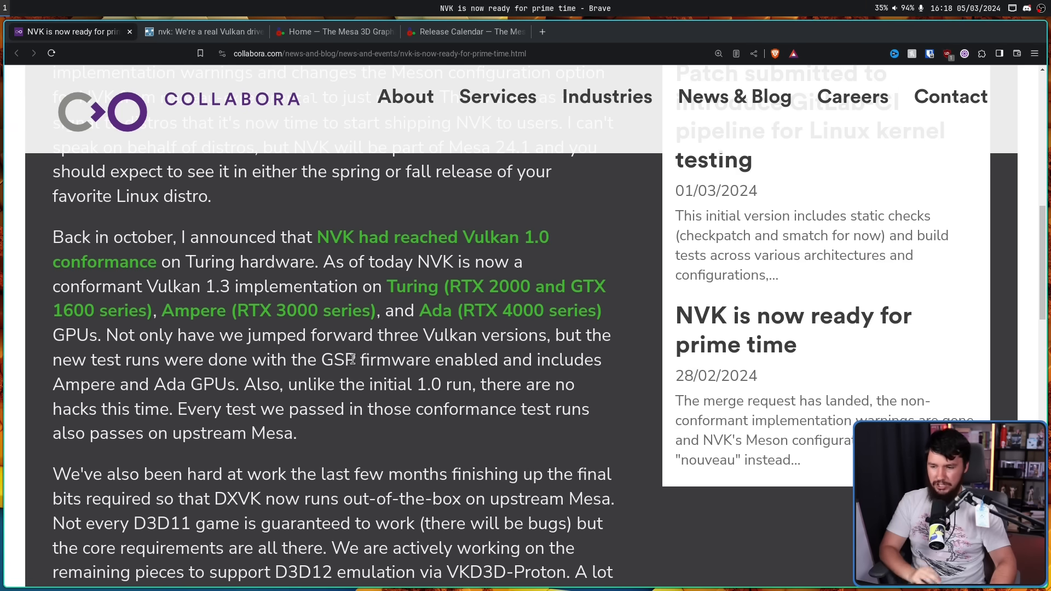
double_click(374, 360)
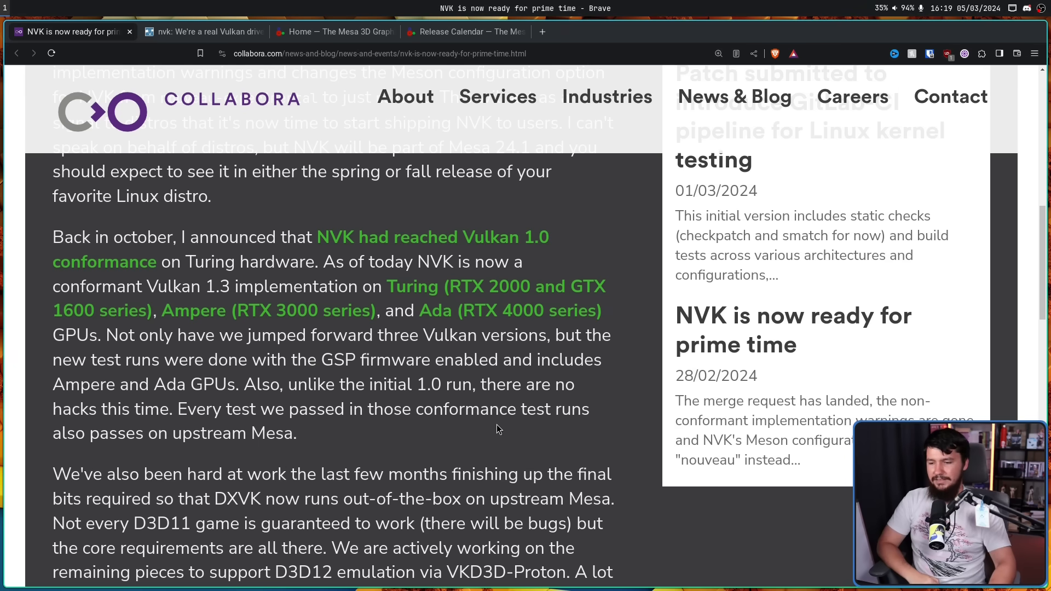
mouse_move(484, 412)
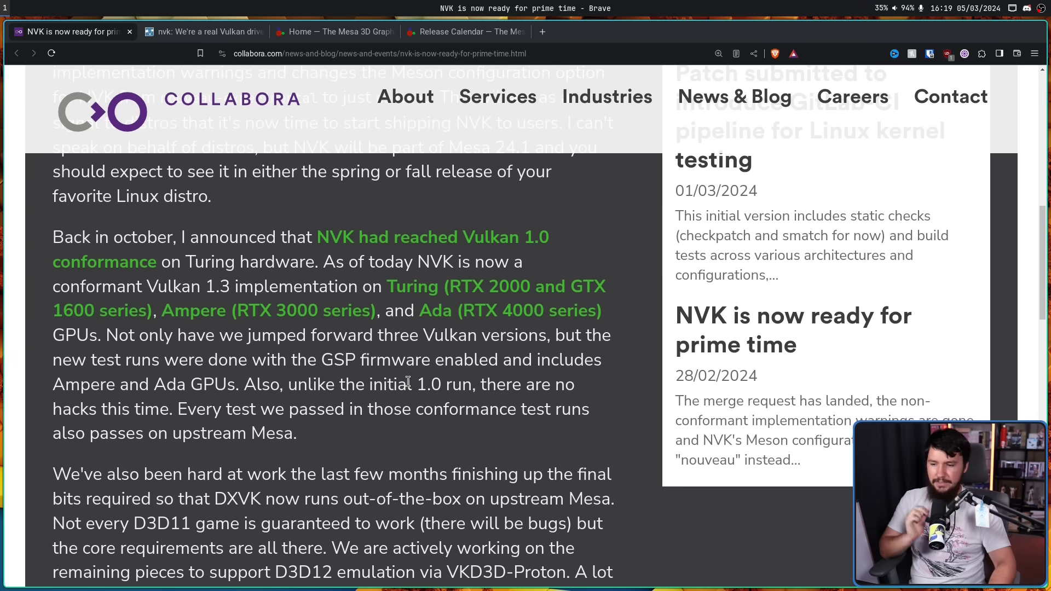
mouse_move(503, 339)
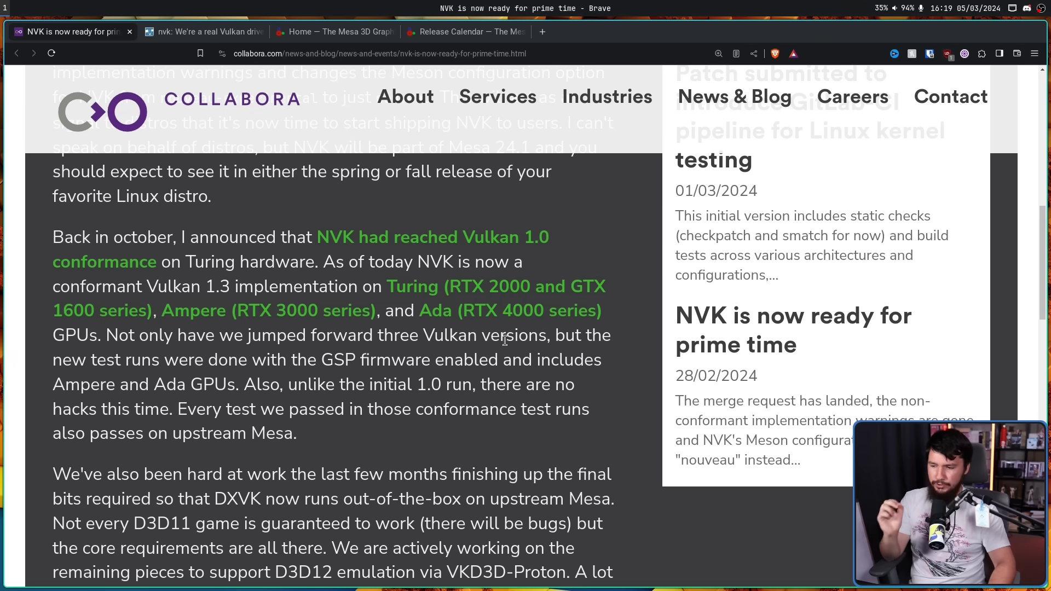
mouse_move(469, 375)
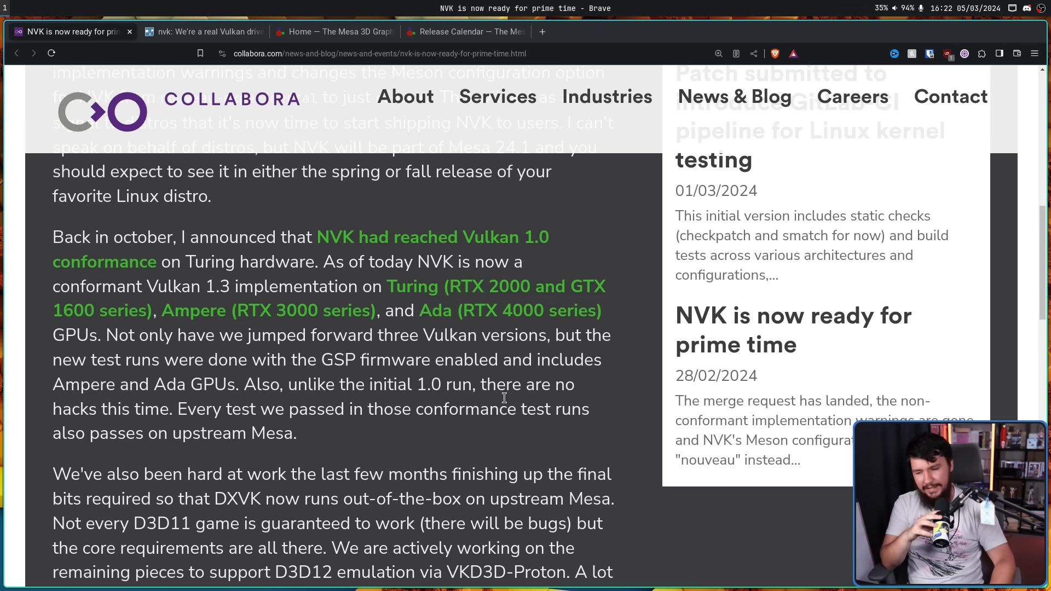
scroll("down", 3)
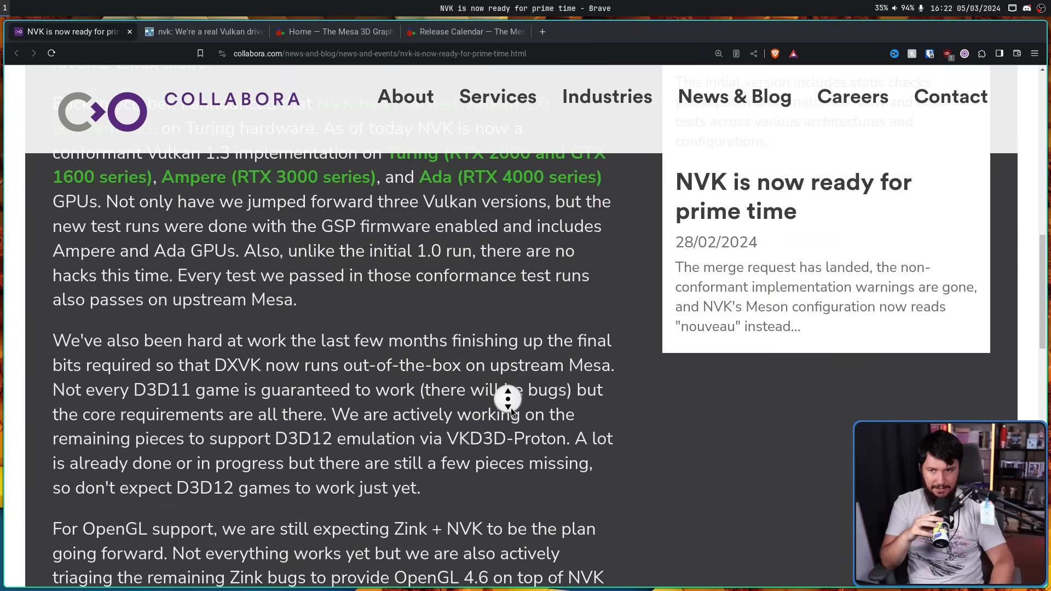
scroll("down", 3)
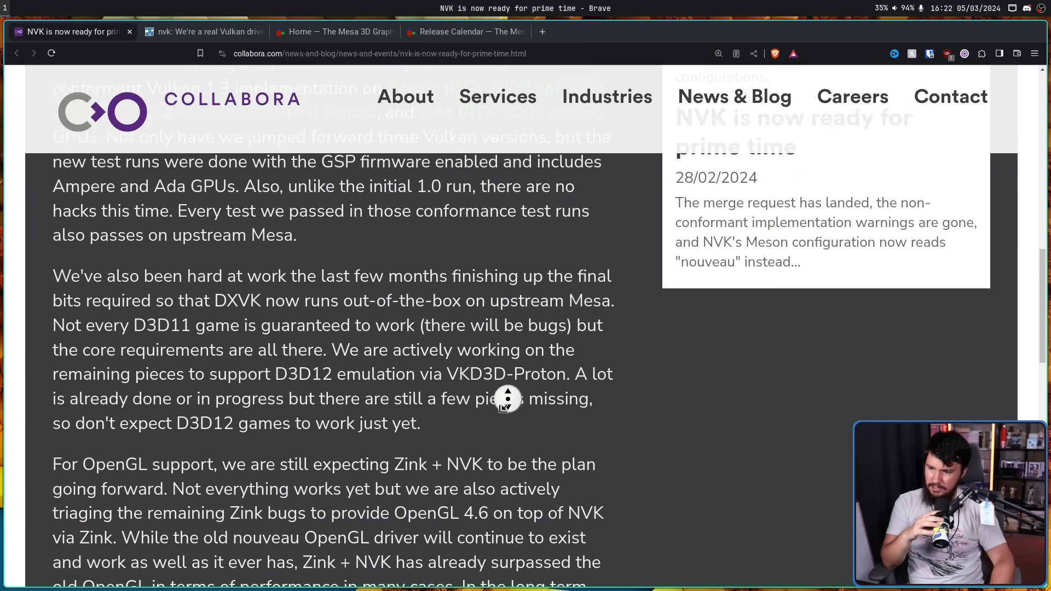
scroll("up", 3)
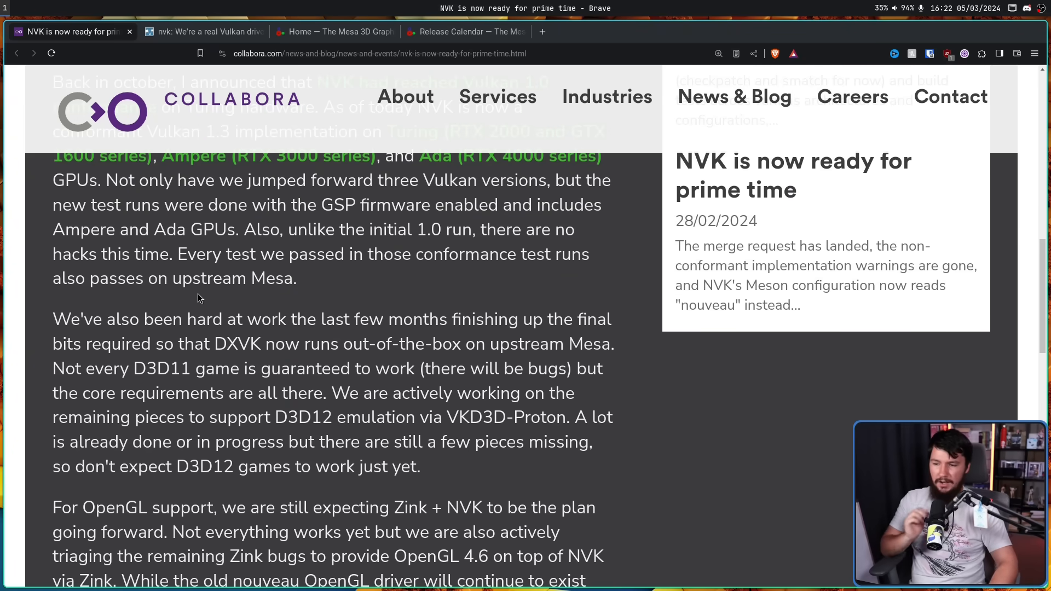
mouse_move(469, 257)
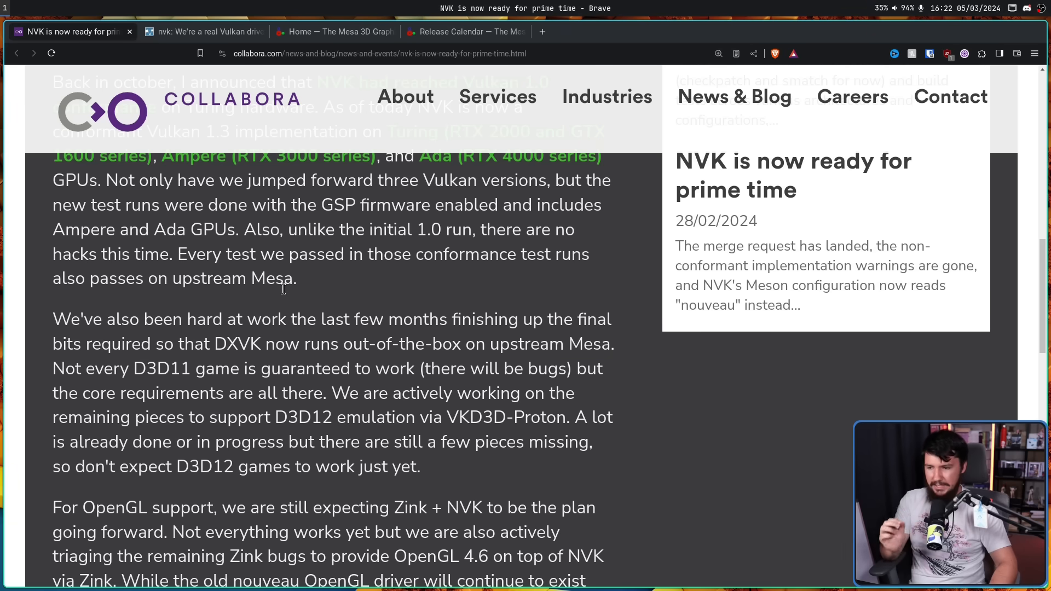
mouse_move(328, 285)
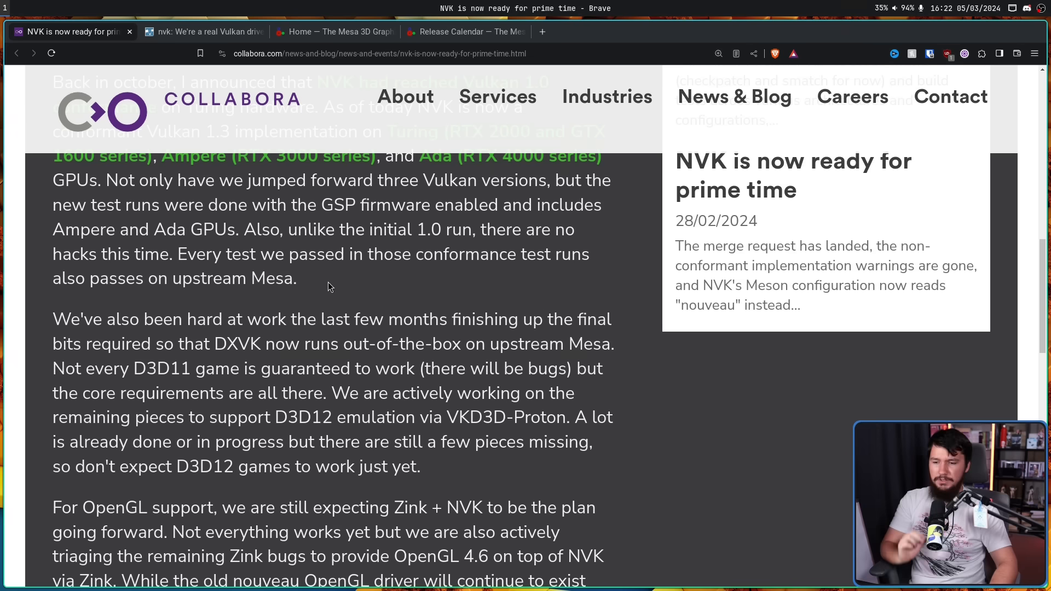
mouse_move(526, 320)
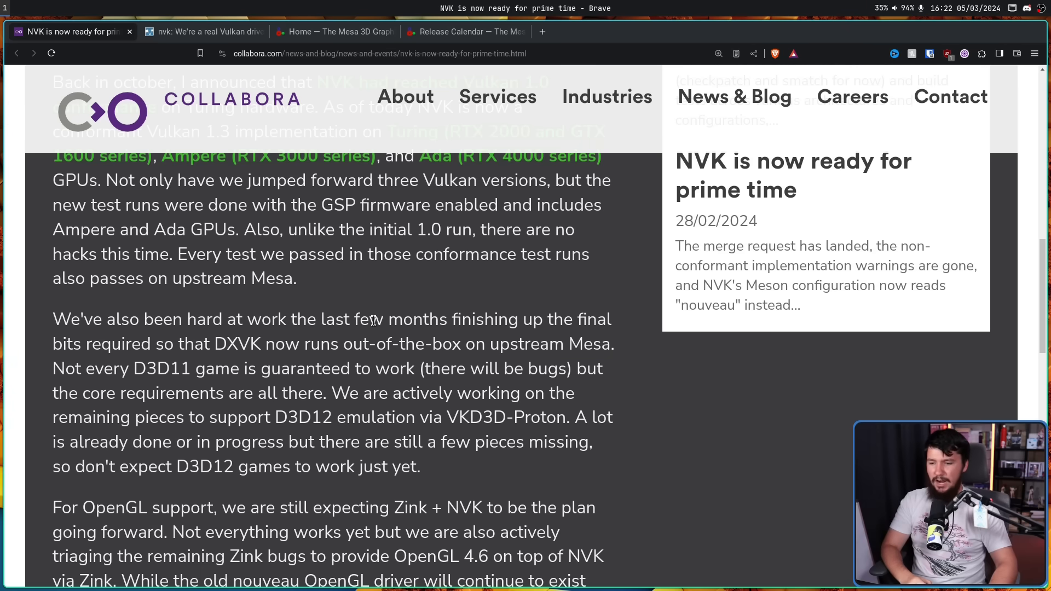
mouse_move(467, 310)
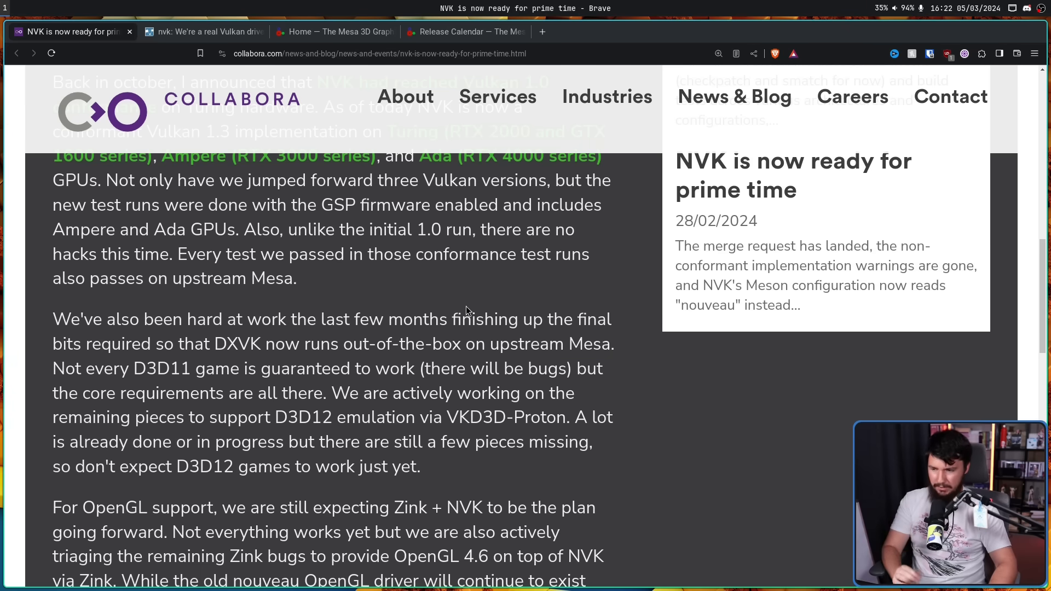
mouse_move(469, 300)
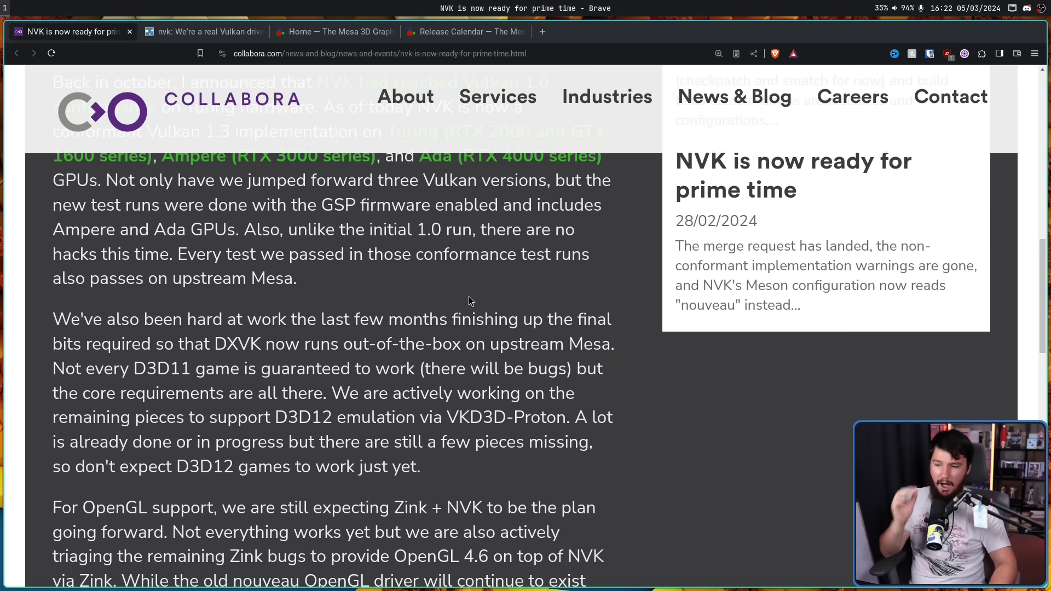
mouse_move(466, 307)
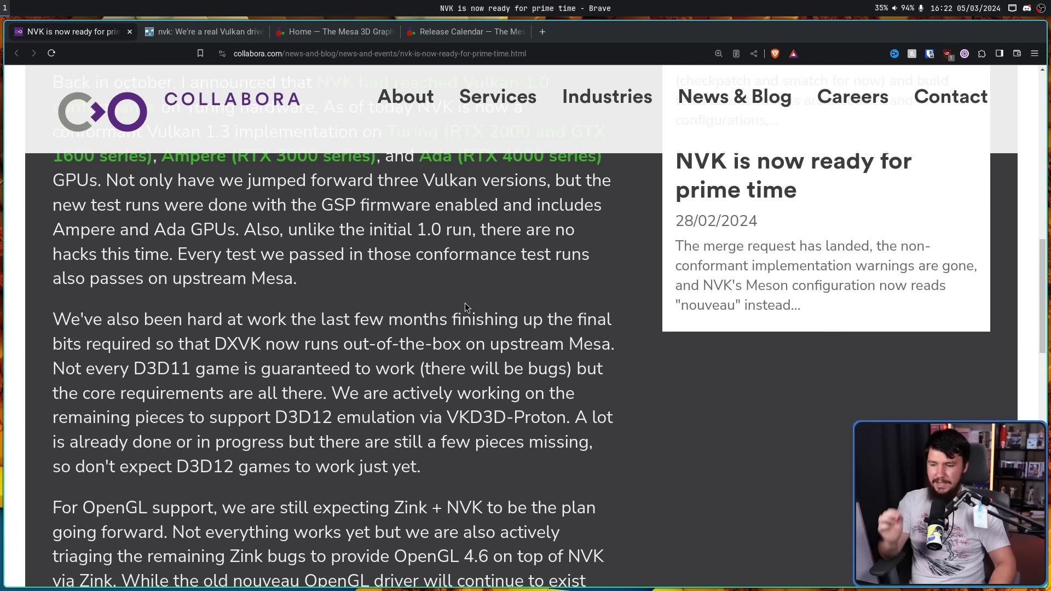
mouse_move(460, 313)
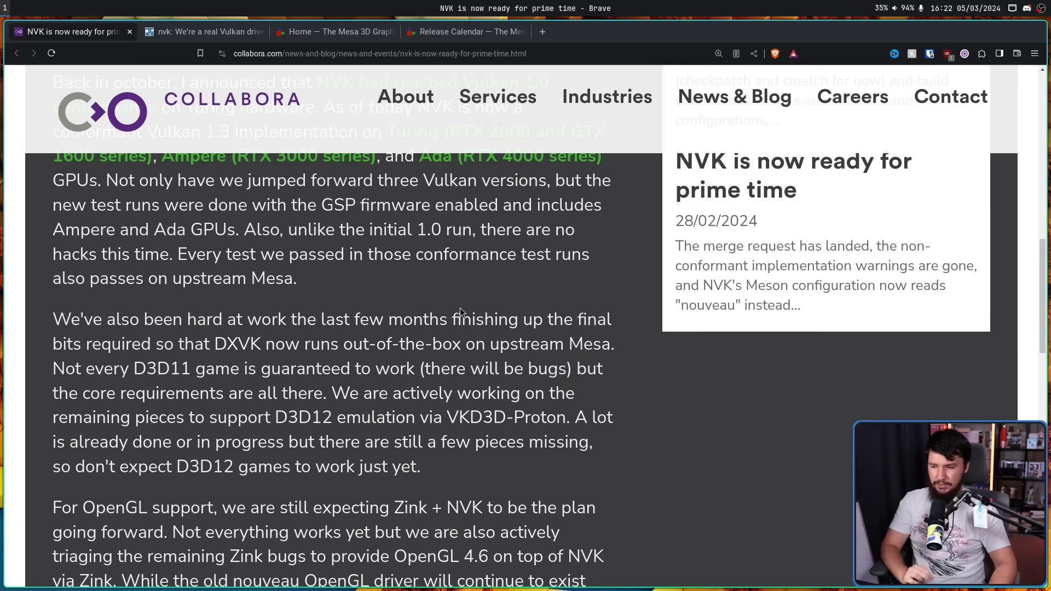
mouse_move(441, 288)
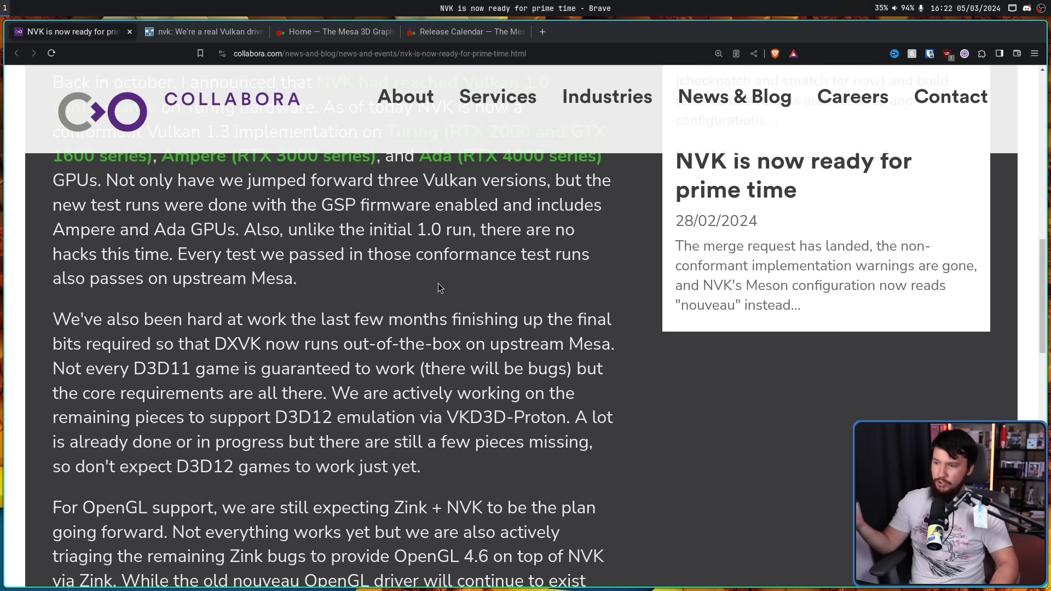
mouse_move(495, 377)
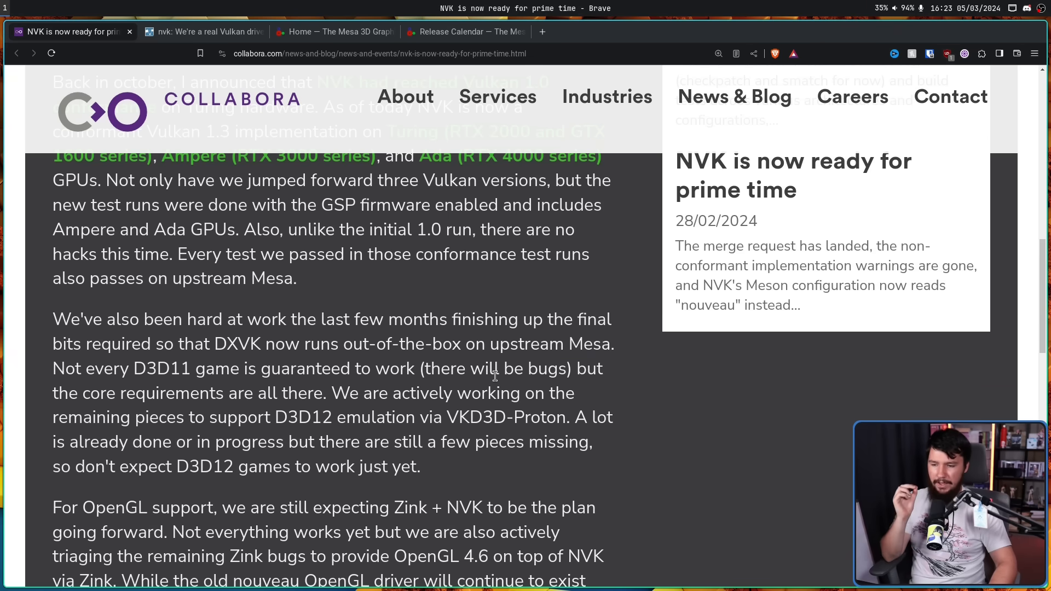
mouse_move(494, 333)
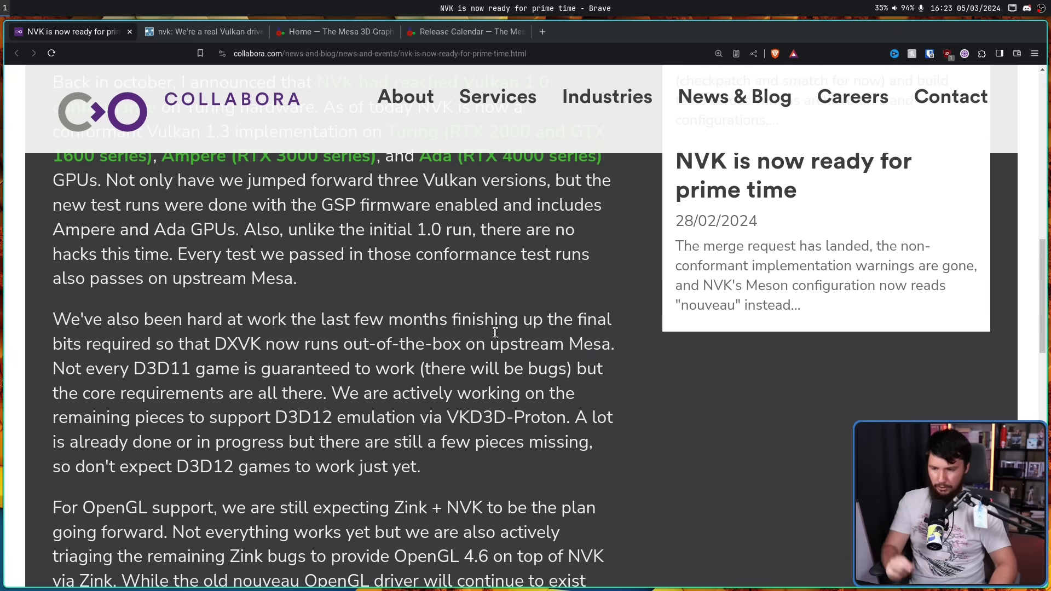
mouse_move(655, 389)
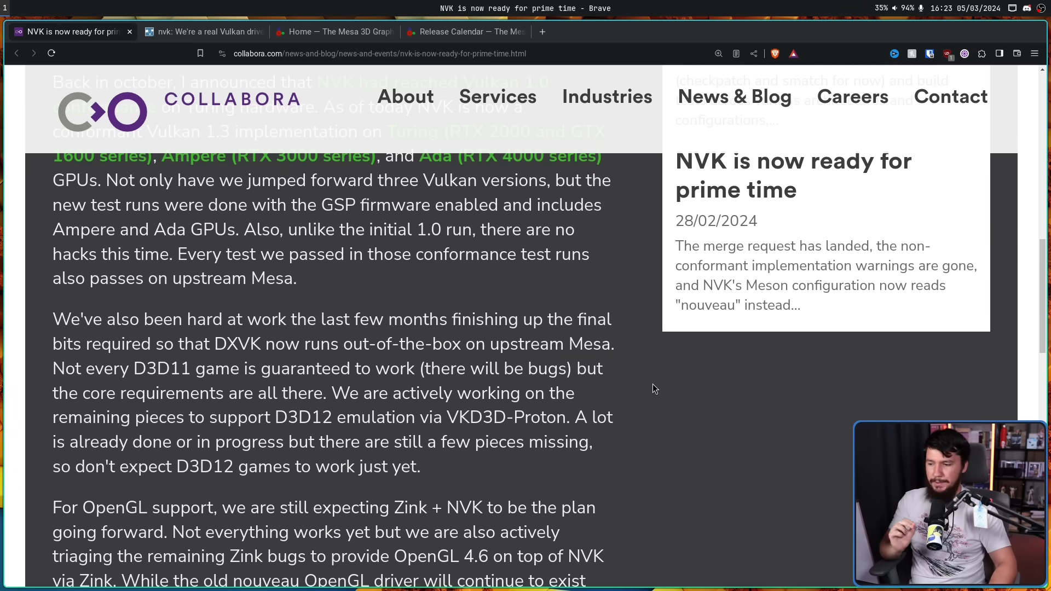
scroll("down", 3)
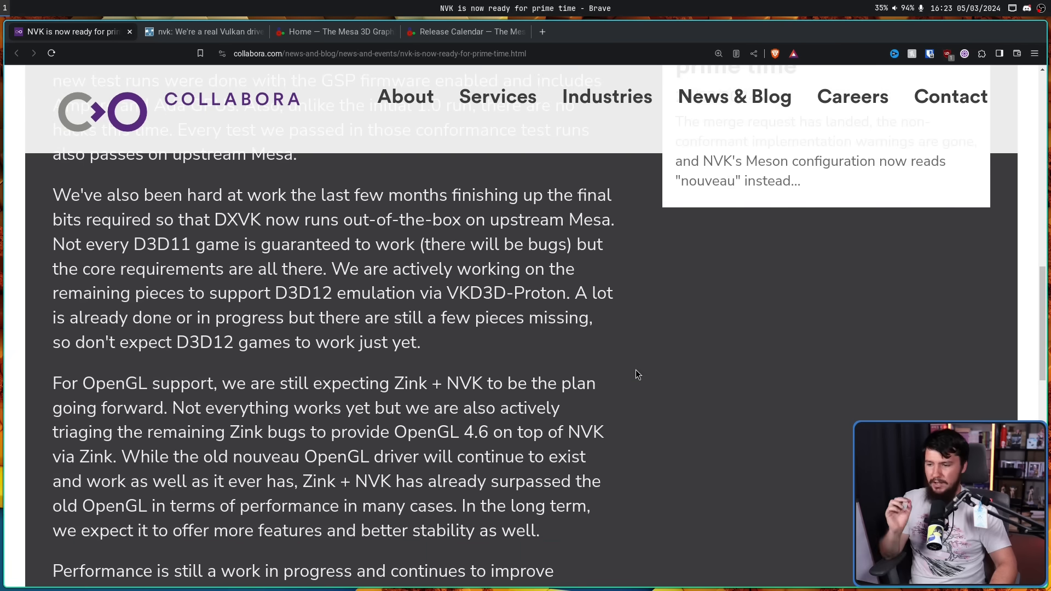
mouse_move(600, 355)
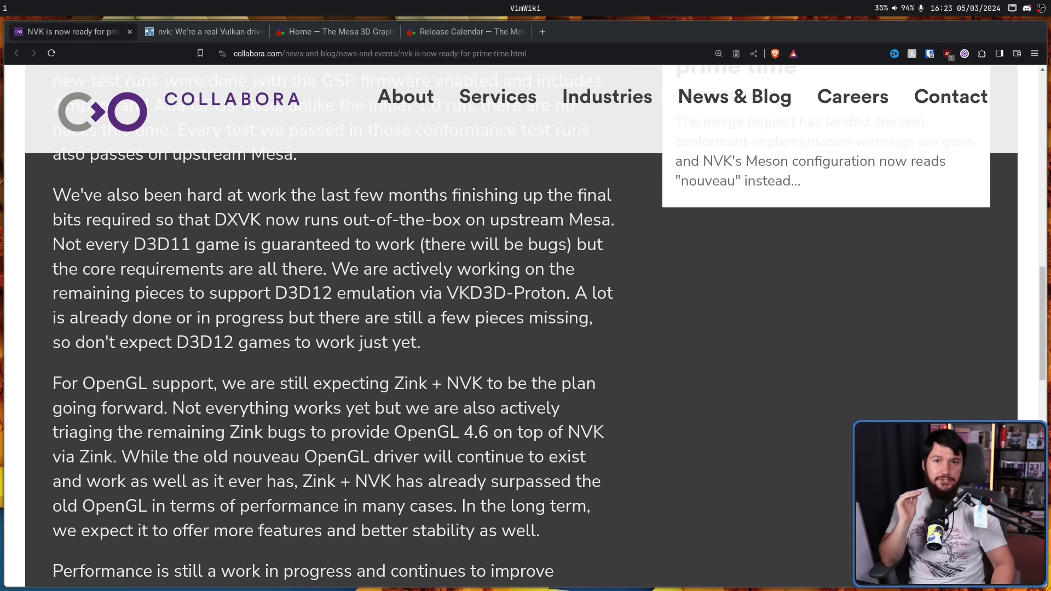
scroll("up", 3)
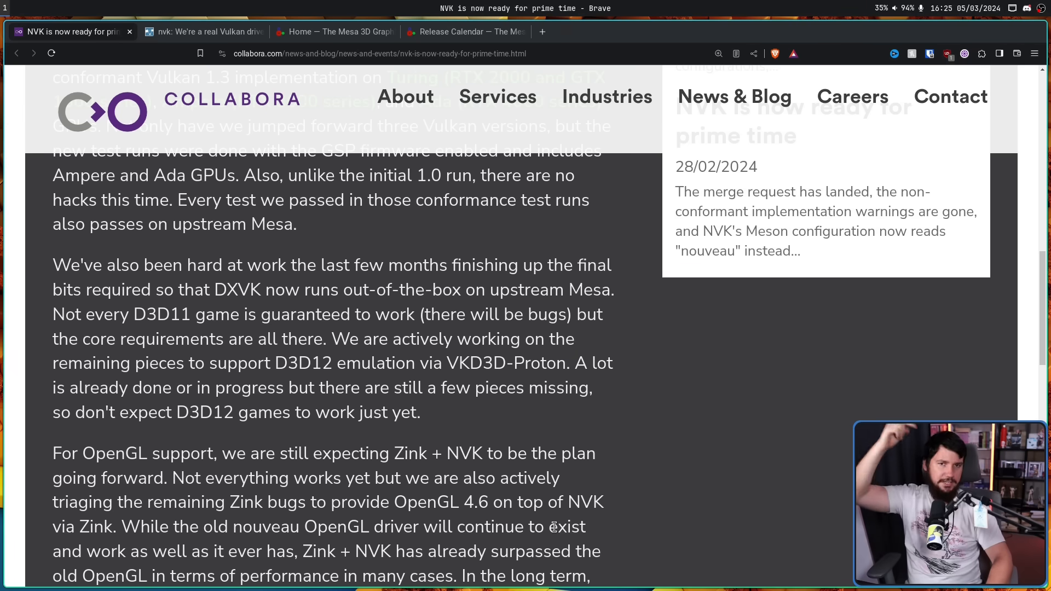
mouse_move(563, 510)
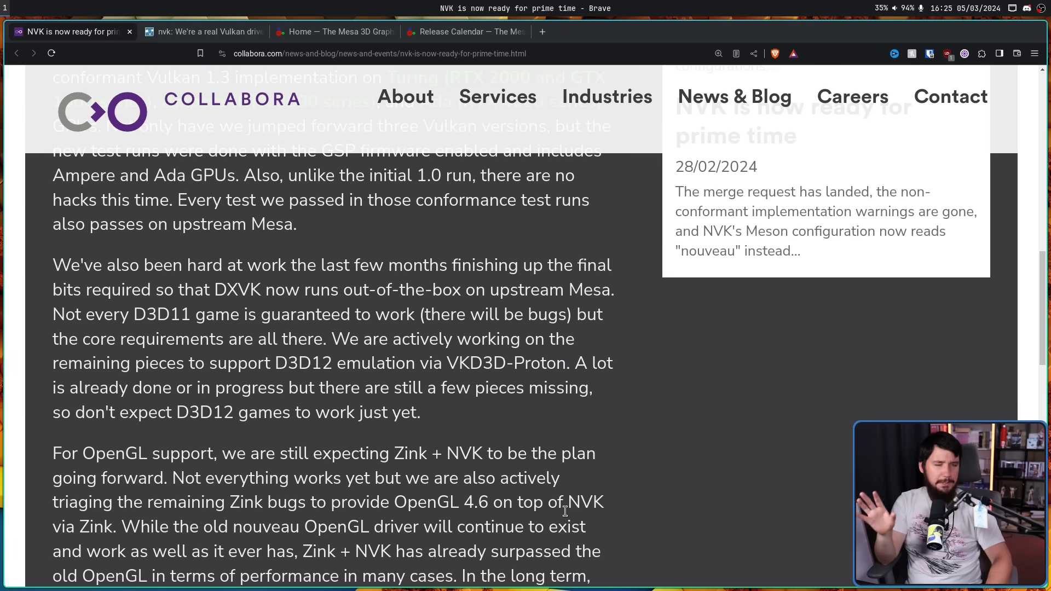
mouse_move(581, 493)
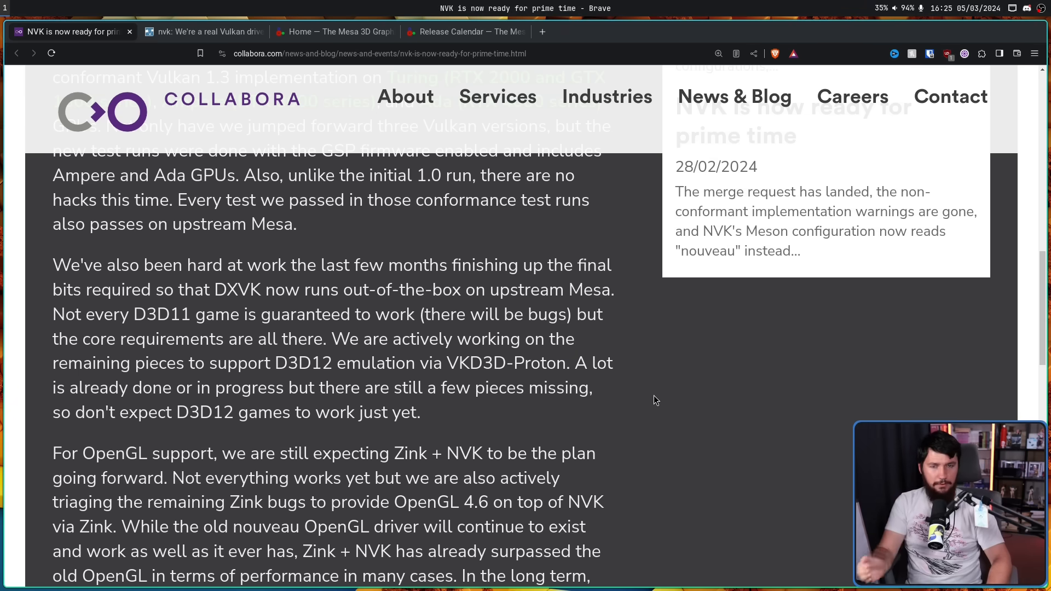
mouse_move(679, 398)
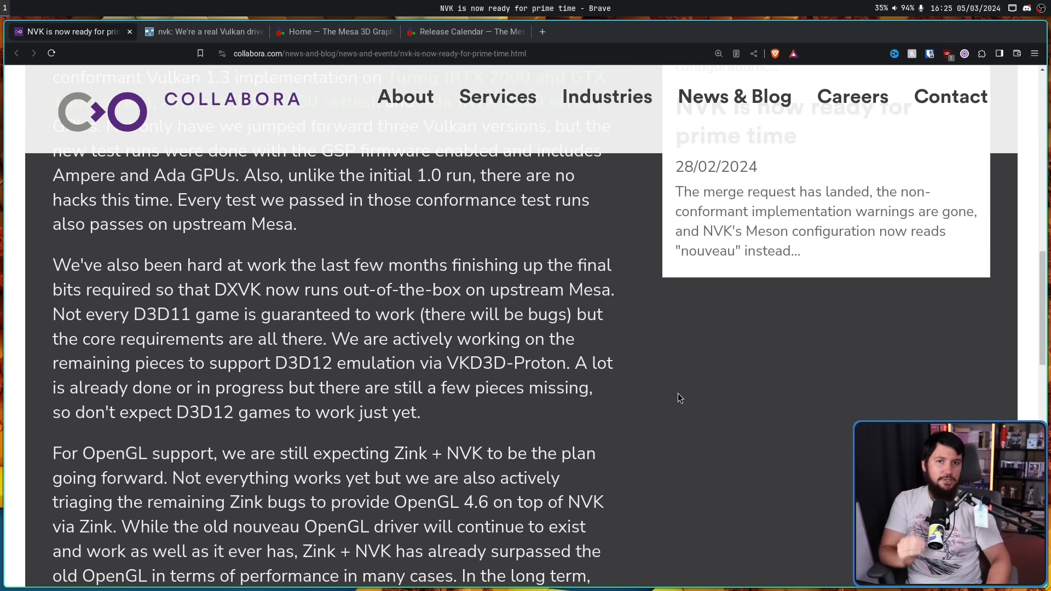
mouse_move(692, 379)
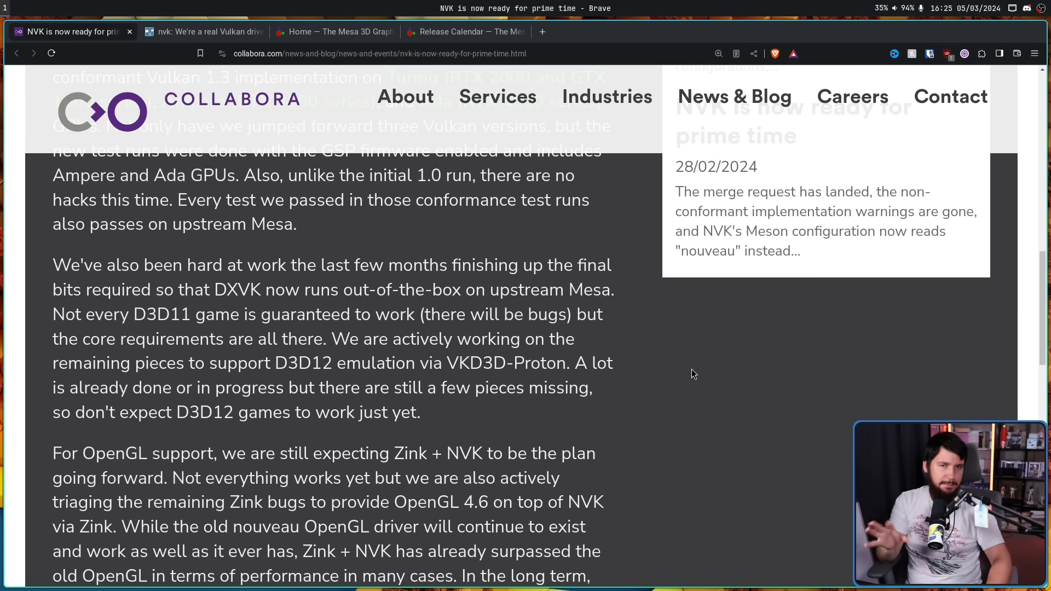
mouse_move(702, 362)
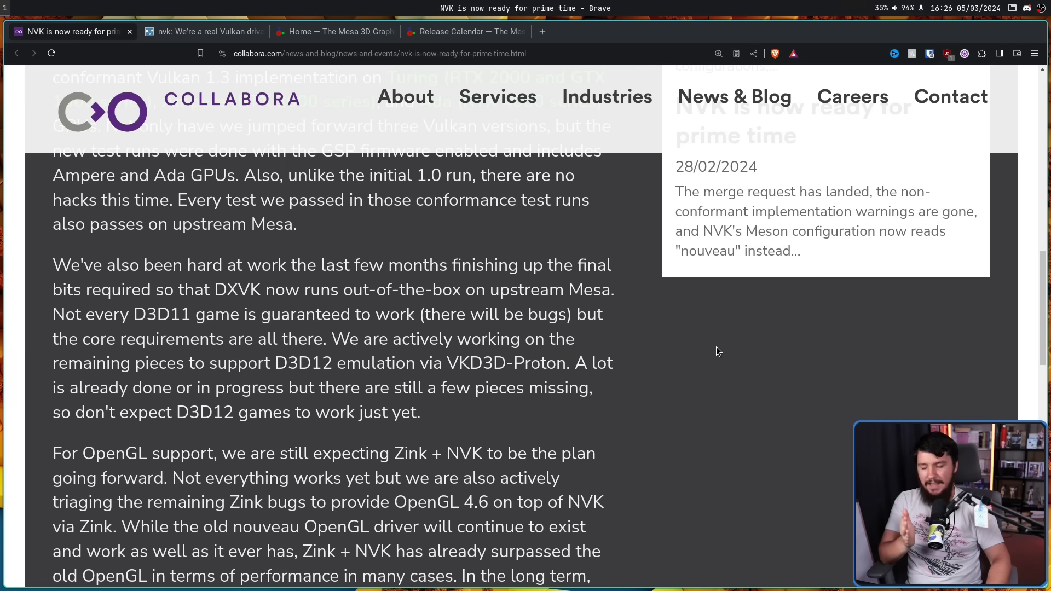
mouse_move(762, 395)
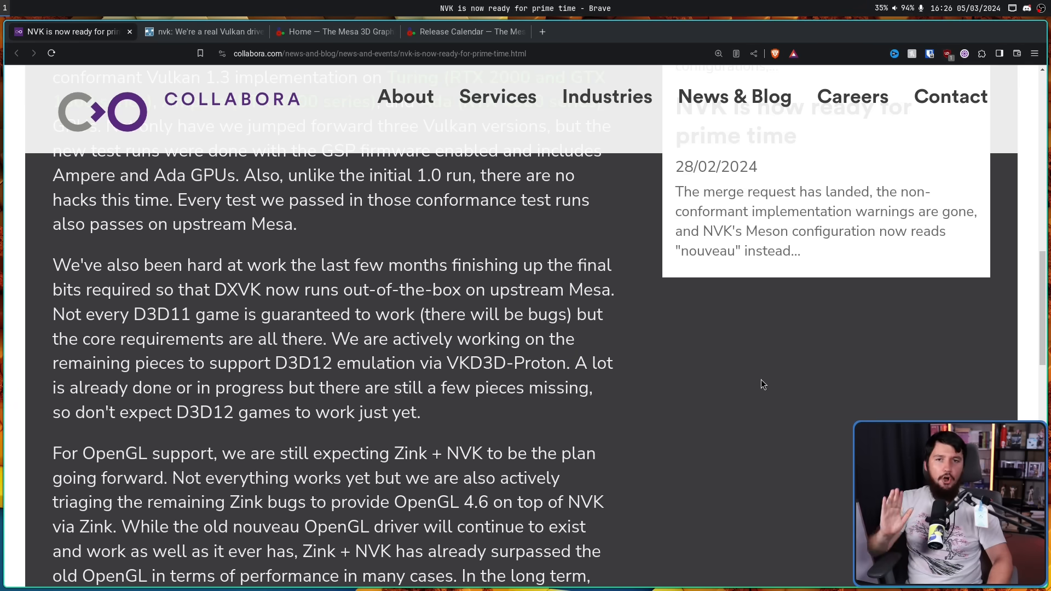
mouse_move(729, 301)
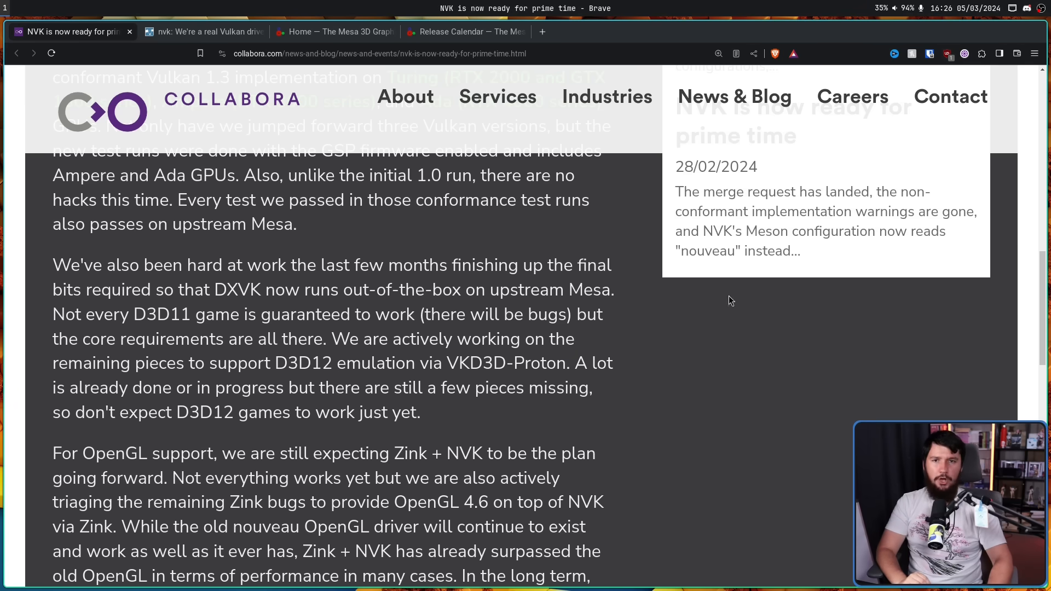
scroll("down", 3)
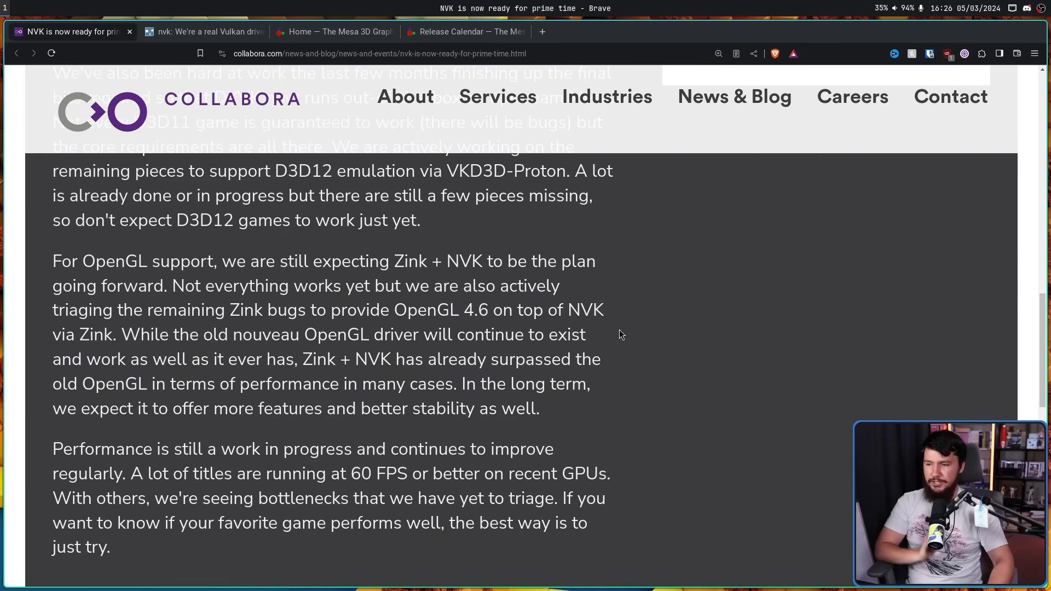
mouse_move(610, 308)
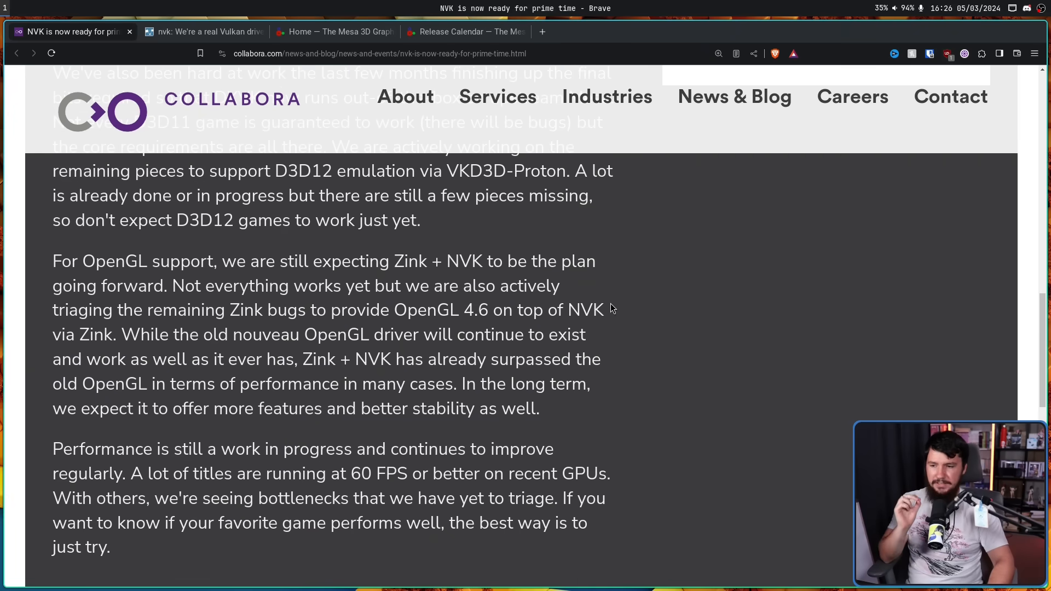
mouse_move(597, 266)
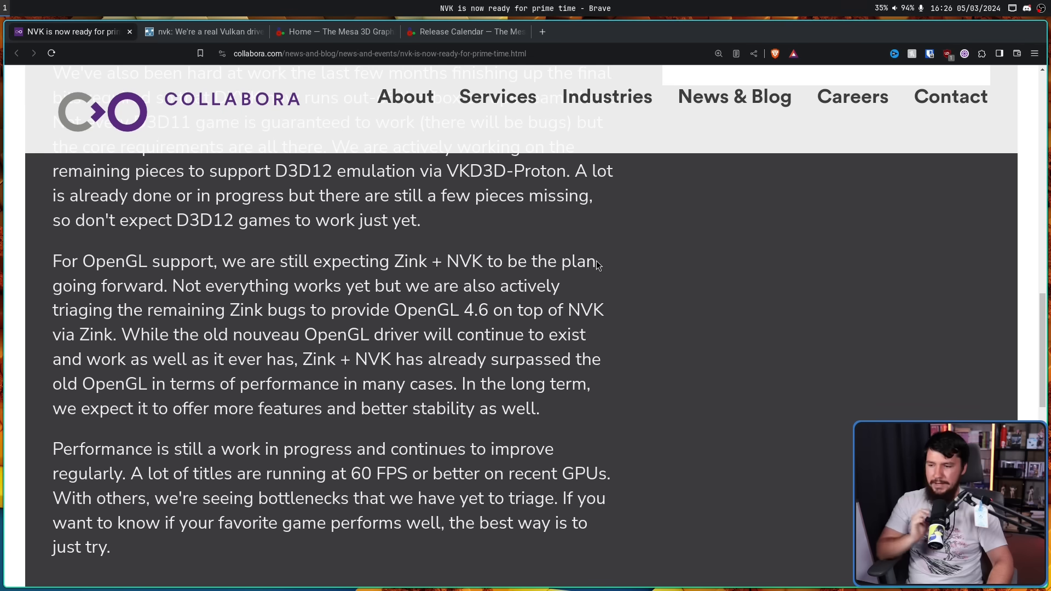
mouse_move(580, 238)
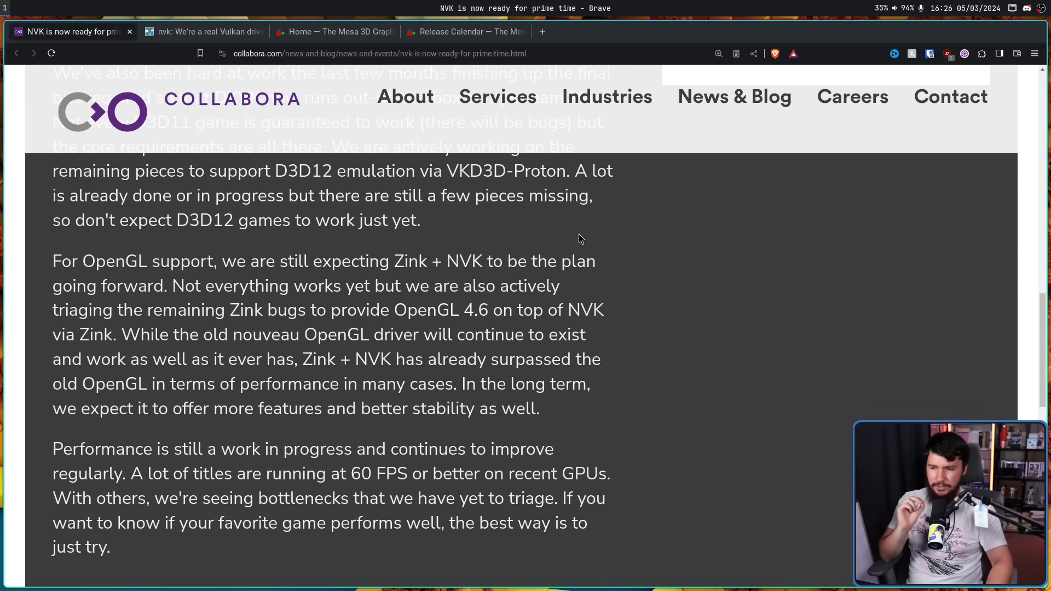
mouse_move(579, 227)
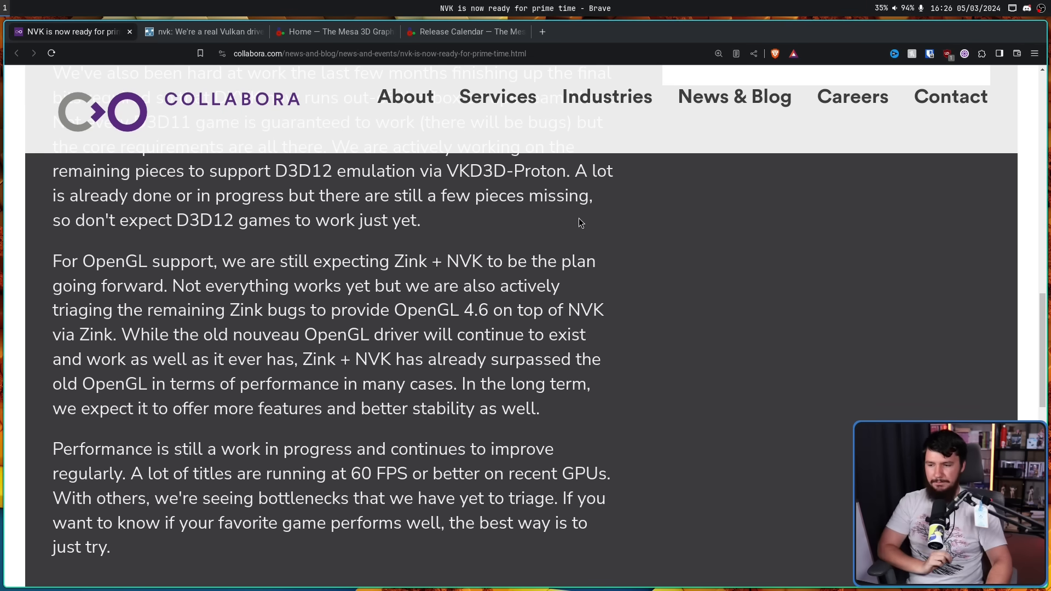
mouse_move(572, 221)
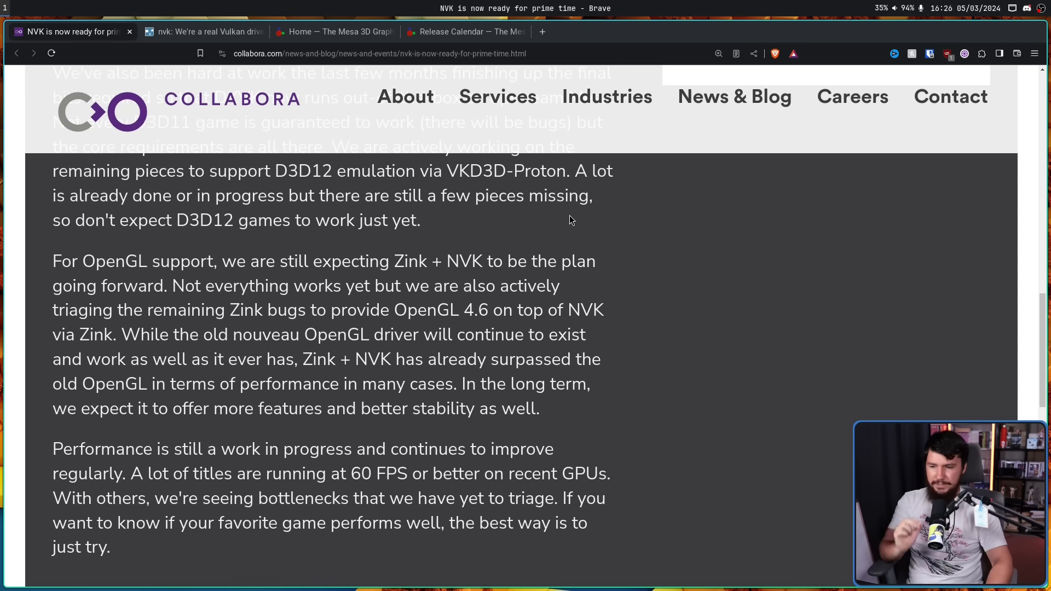
mouse_move(625, 217)
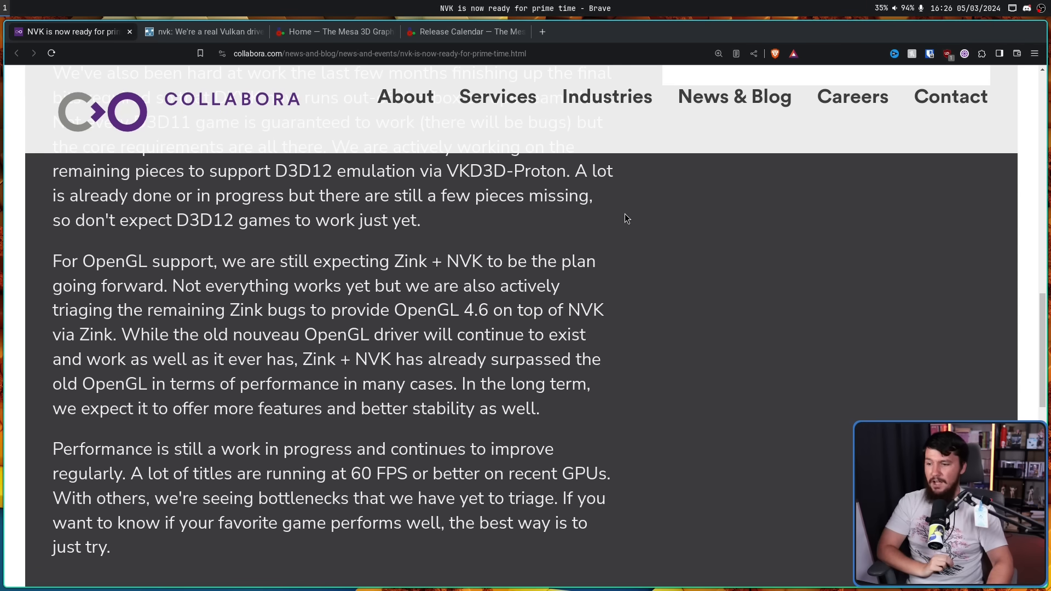
mouse_move(305, 475)
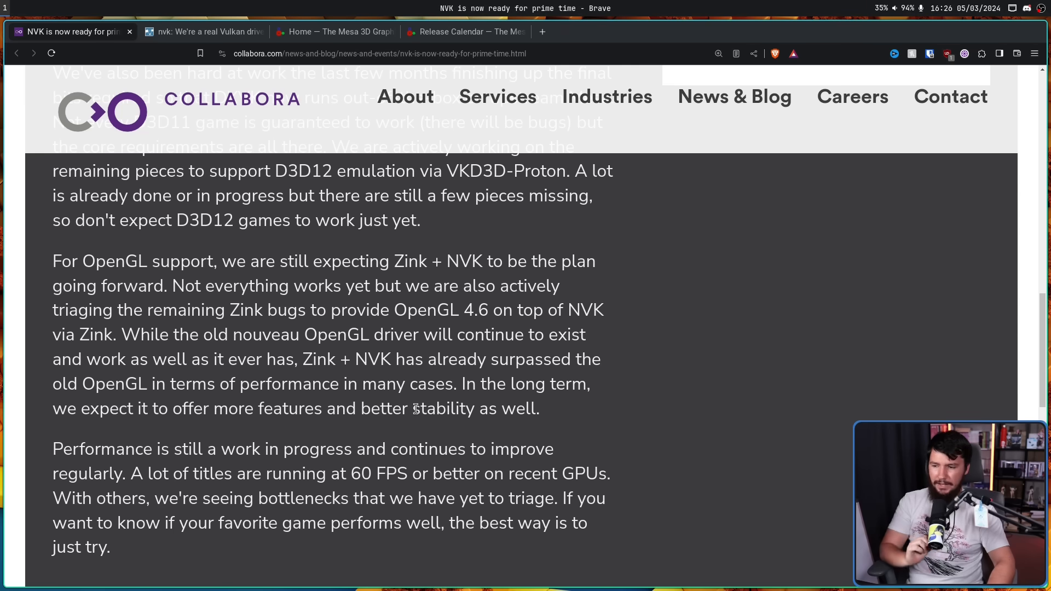
mouse_move(414, 402)
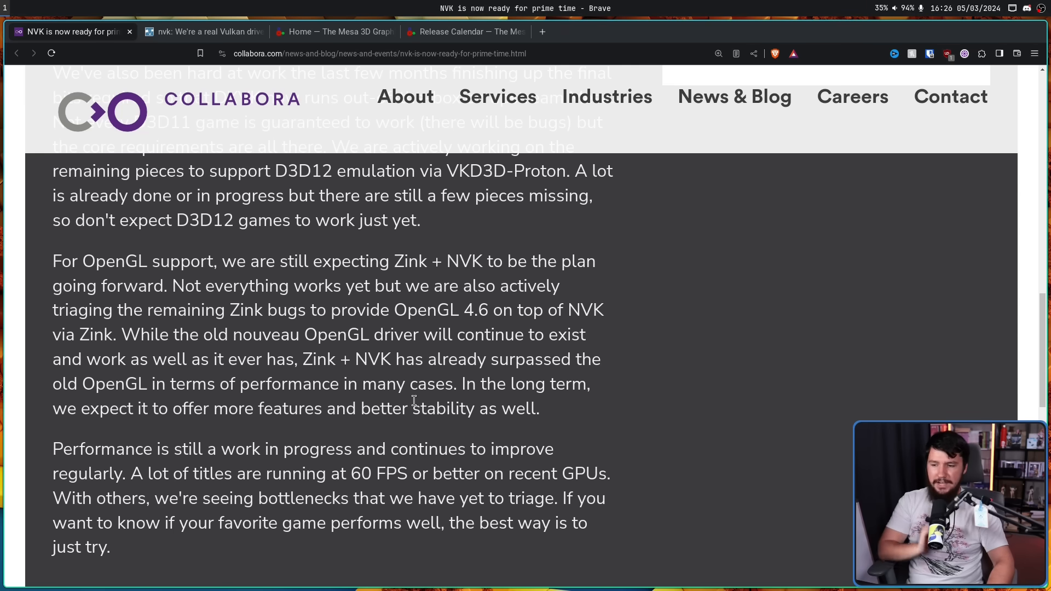
mouse_move(408, 382)
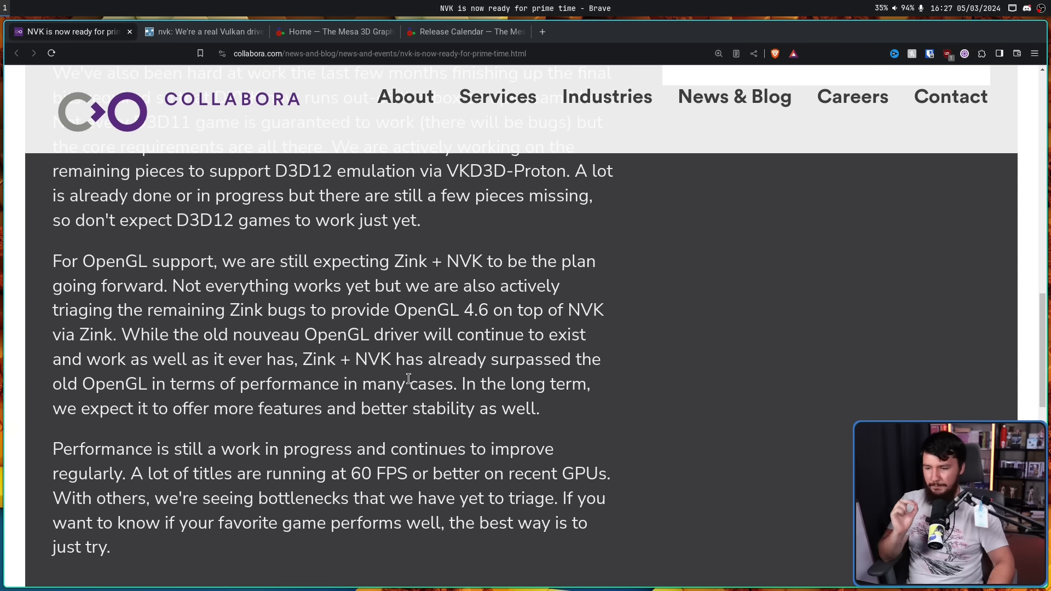
mouse_move(406, 374)
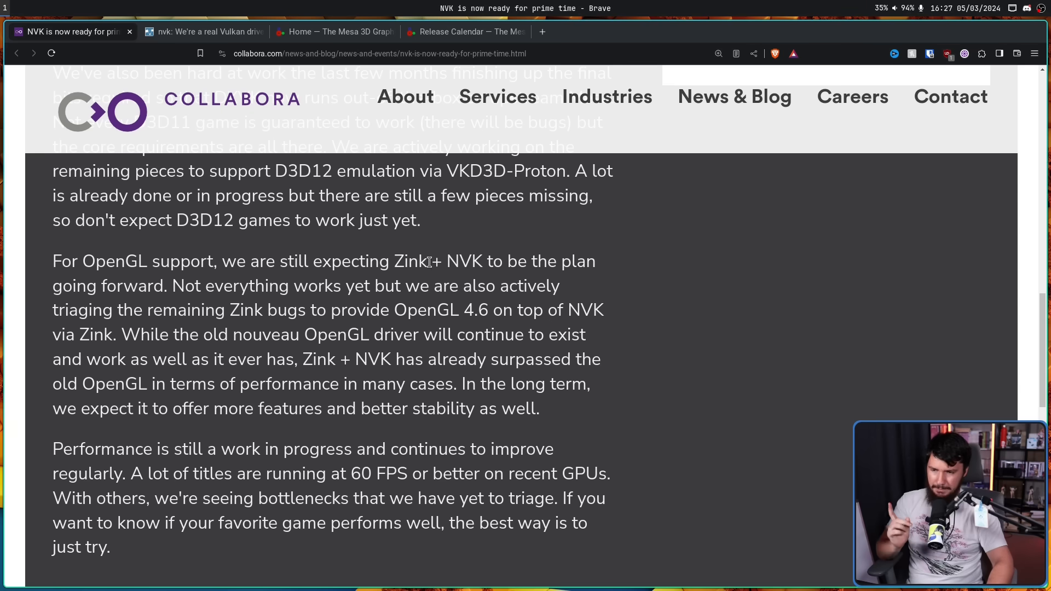
Select 'Zink' to open docs.mesa3d.org/drivers/zink.html in a new tab, then return to the article.
double_click(411, 261)
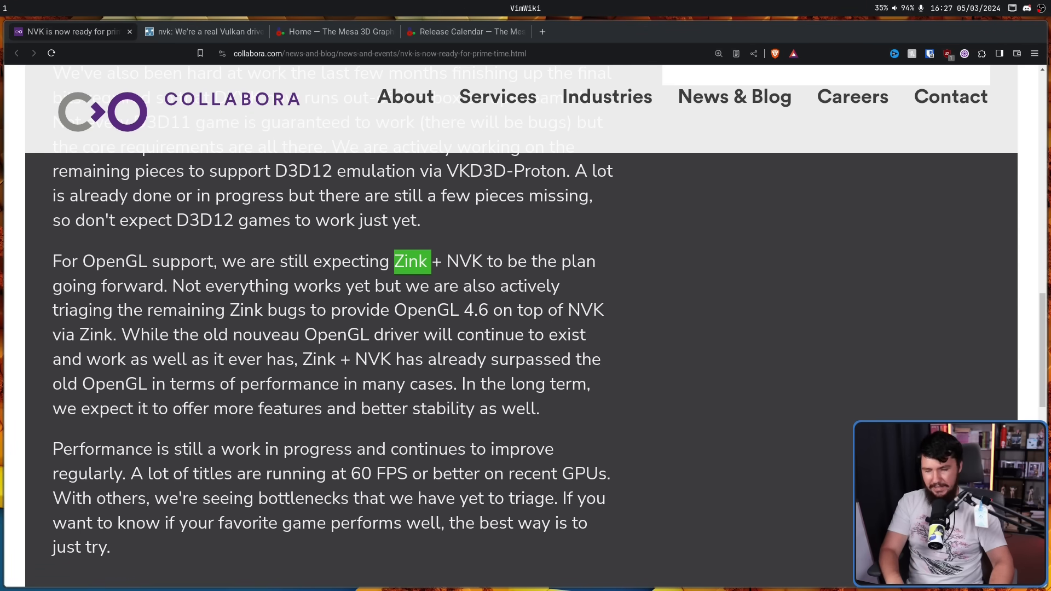
left_click(411, 261)
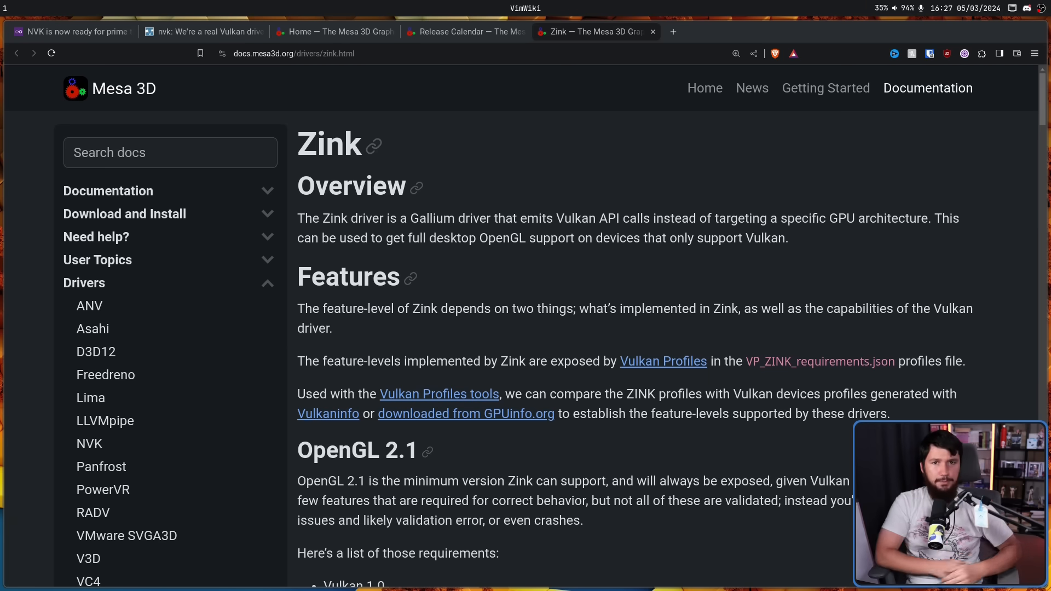
left_click(74, 32)
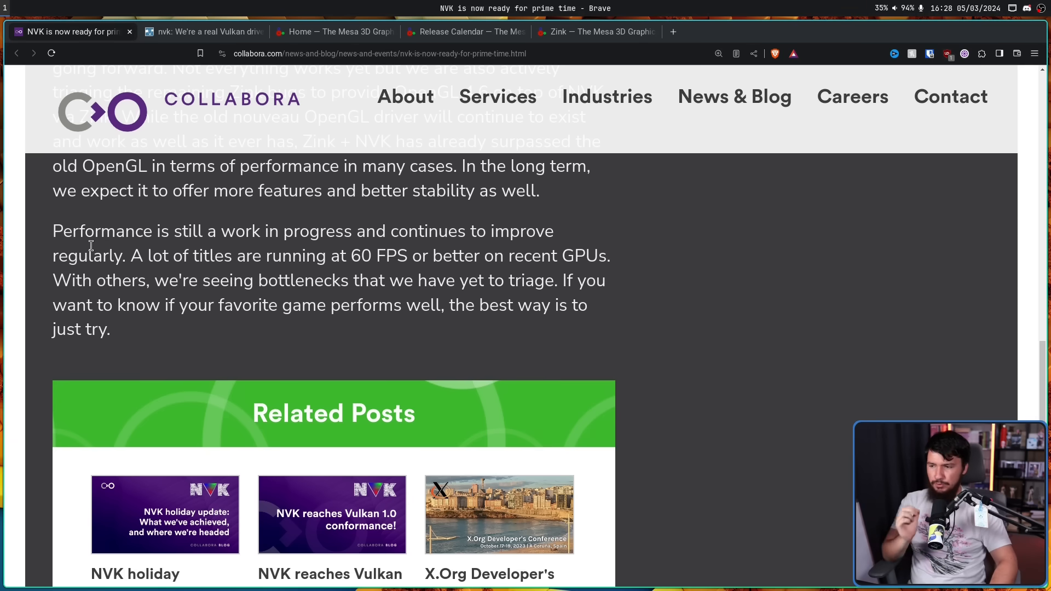
mouse_move(177, 219)
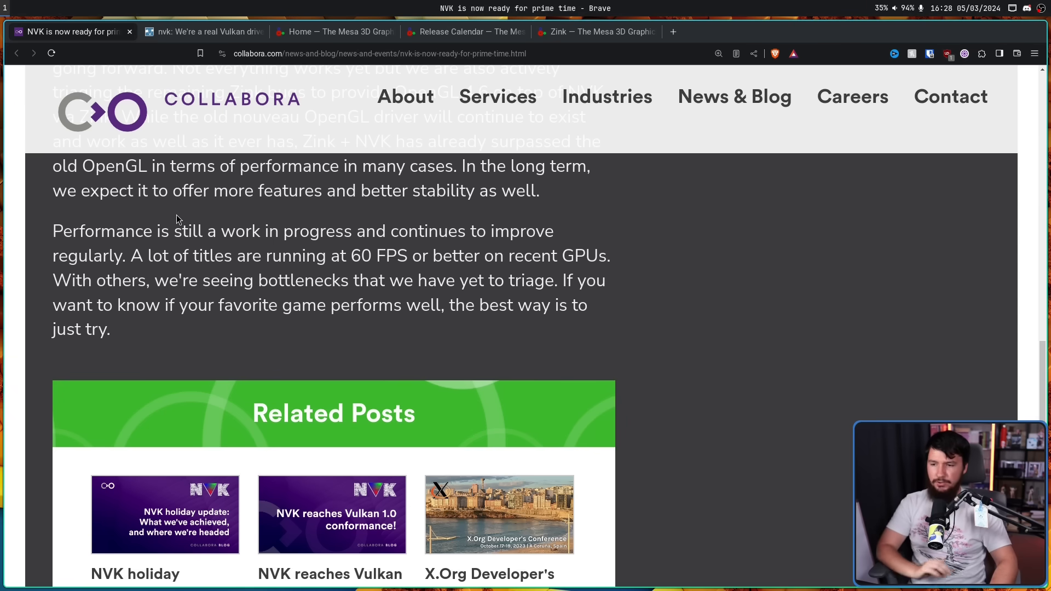
mouse_move(203, 254)
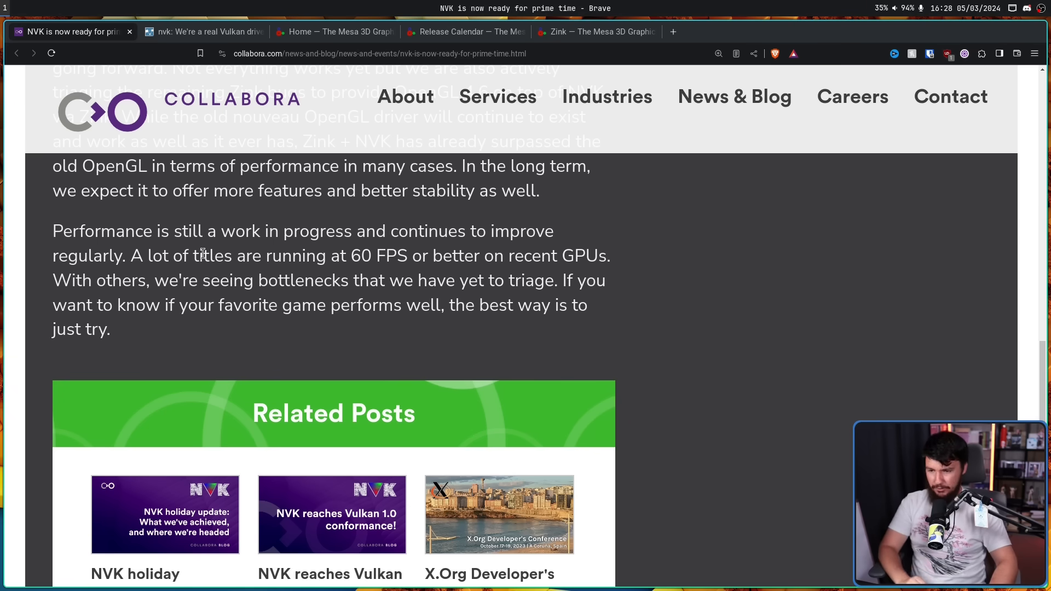